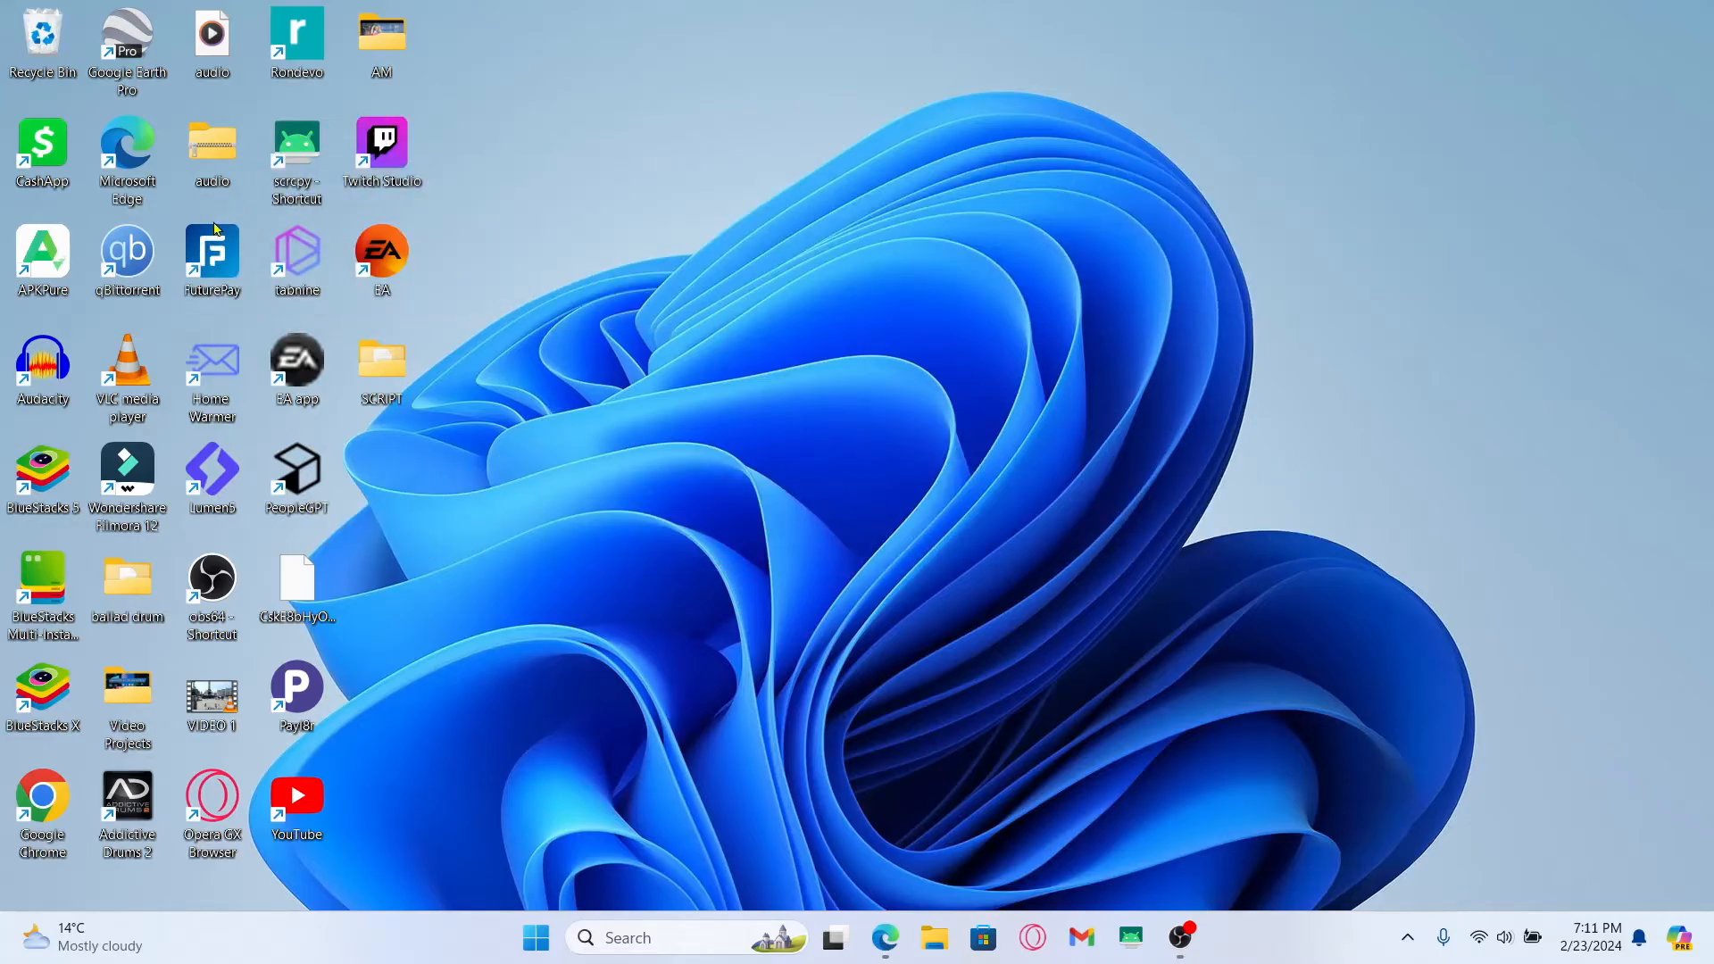
- Launch Microsoft Edge from the taskbar to reach venmo.com
{"action": "left_click", "coordinate": [885, 936]}
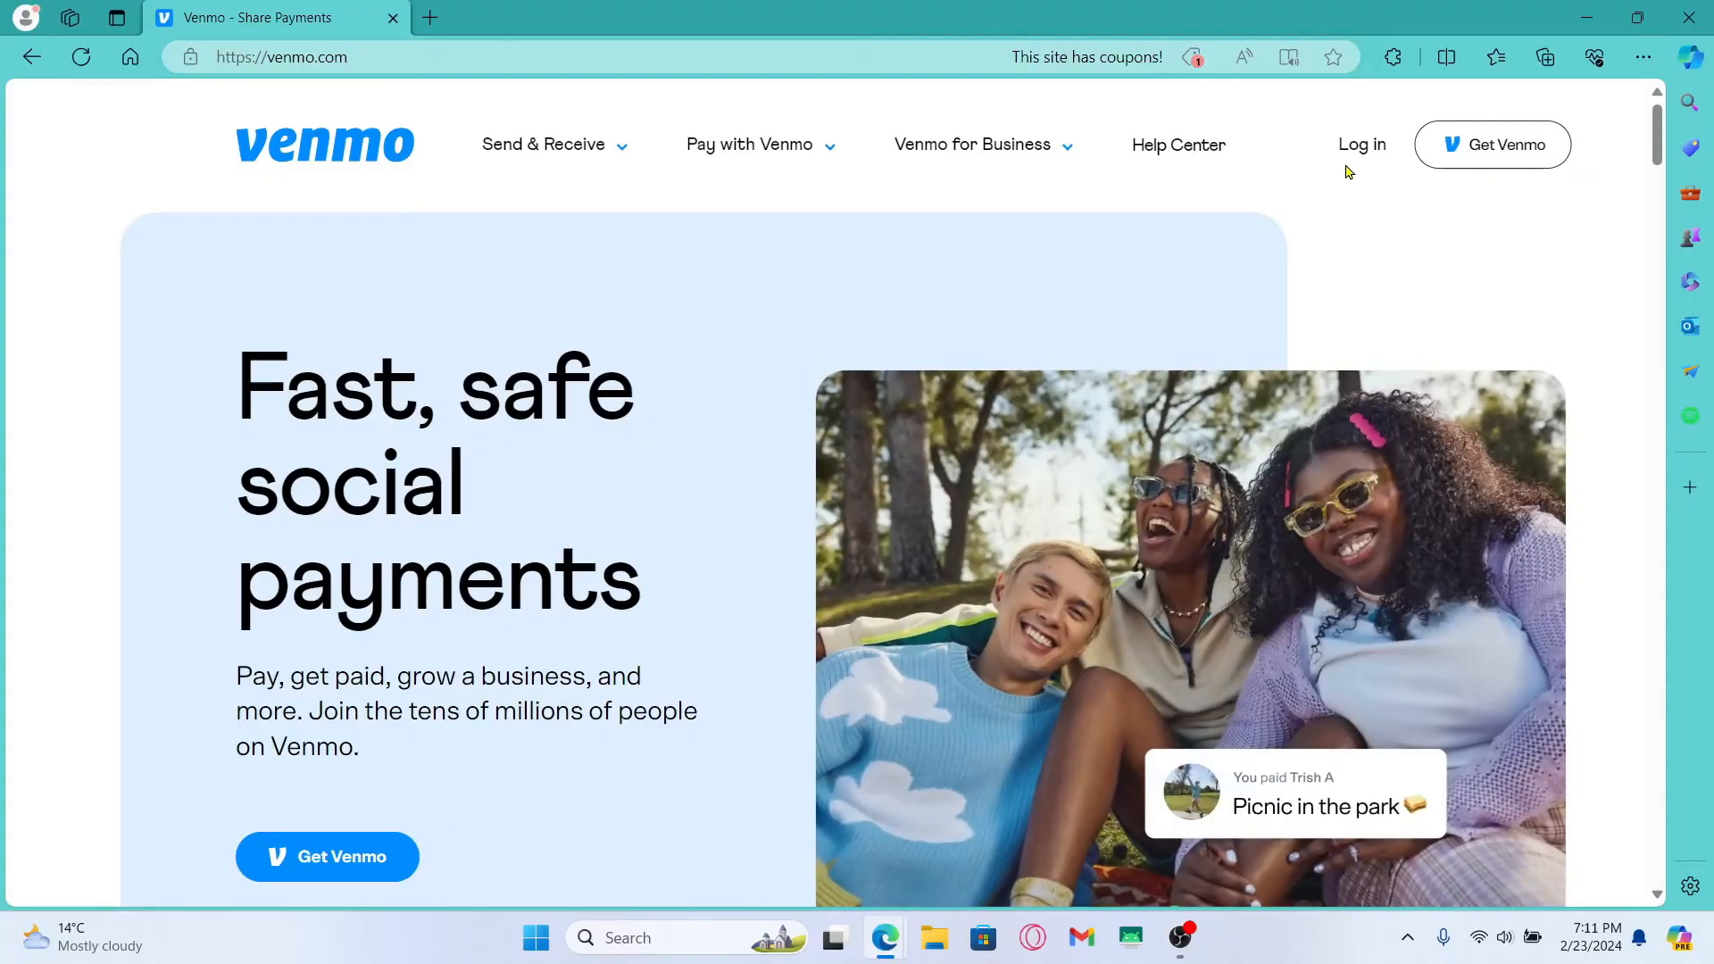
- Open Venmo's 'Log in' sign-in page from the header
{"action": "left_click", "coordinate": [1361, 143]}
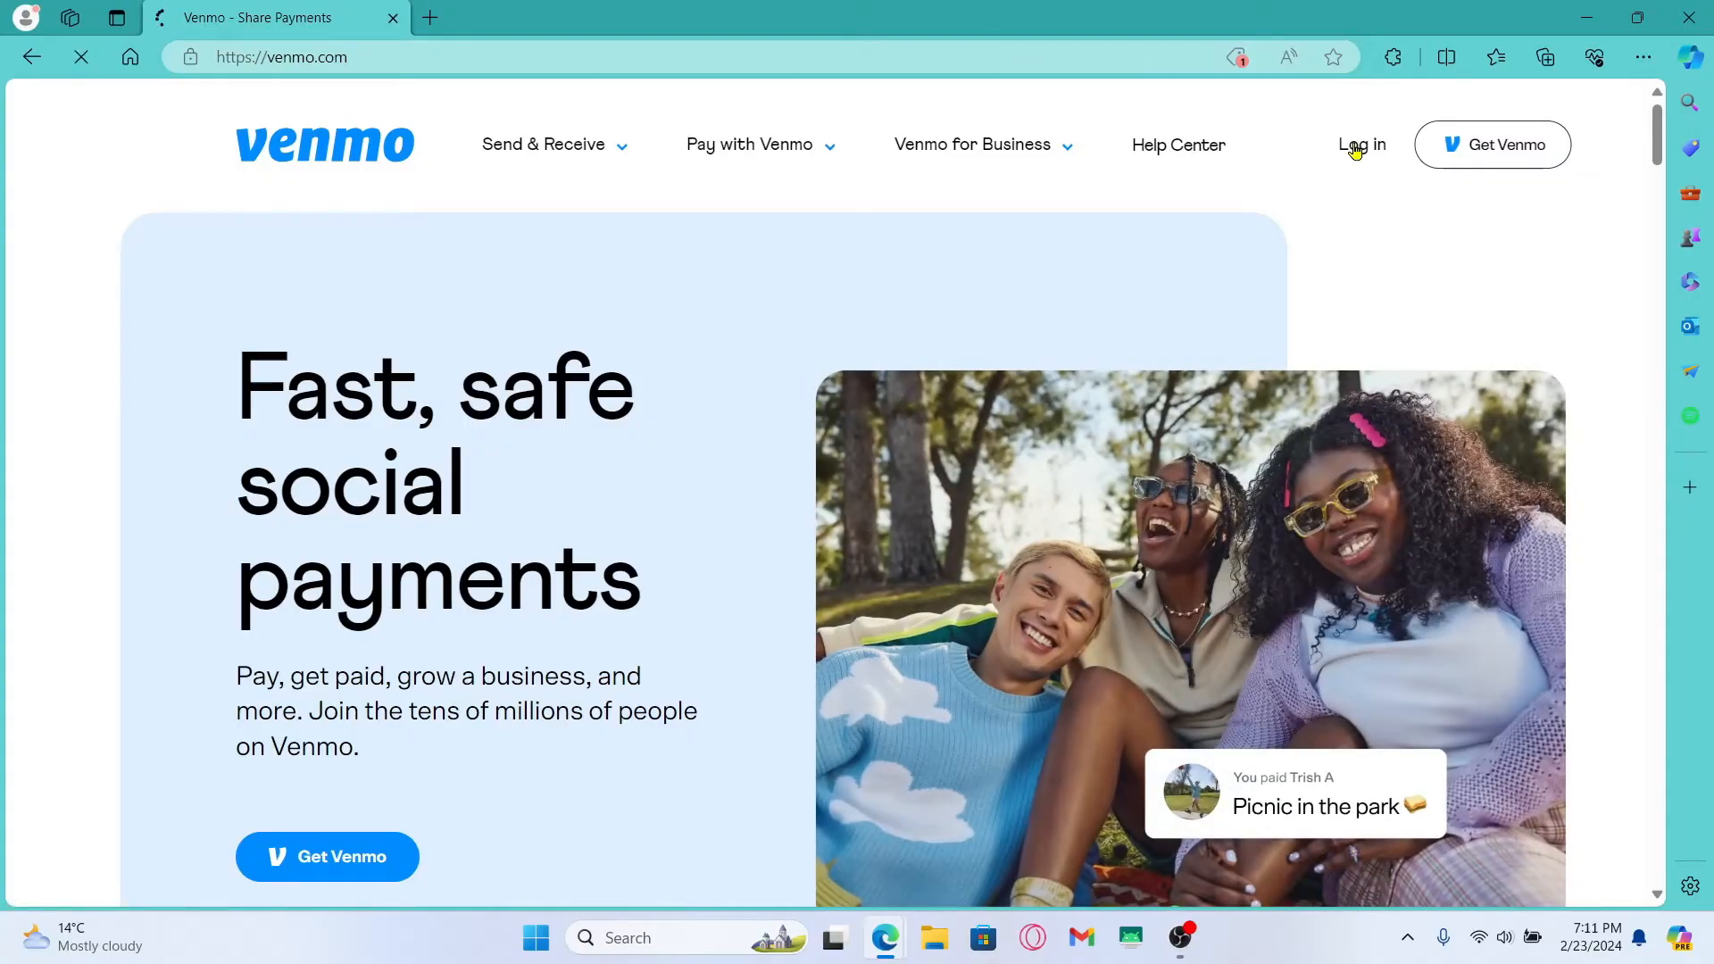
{"action": "left_click", "coordinate": [1360, 145]}
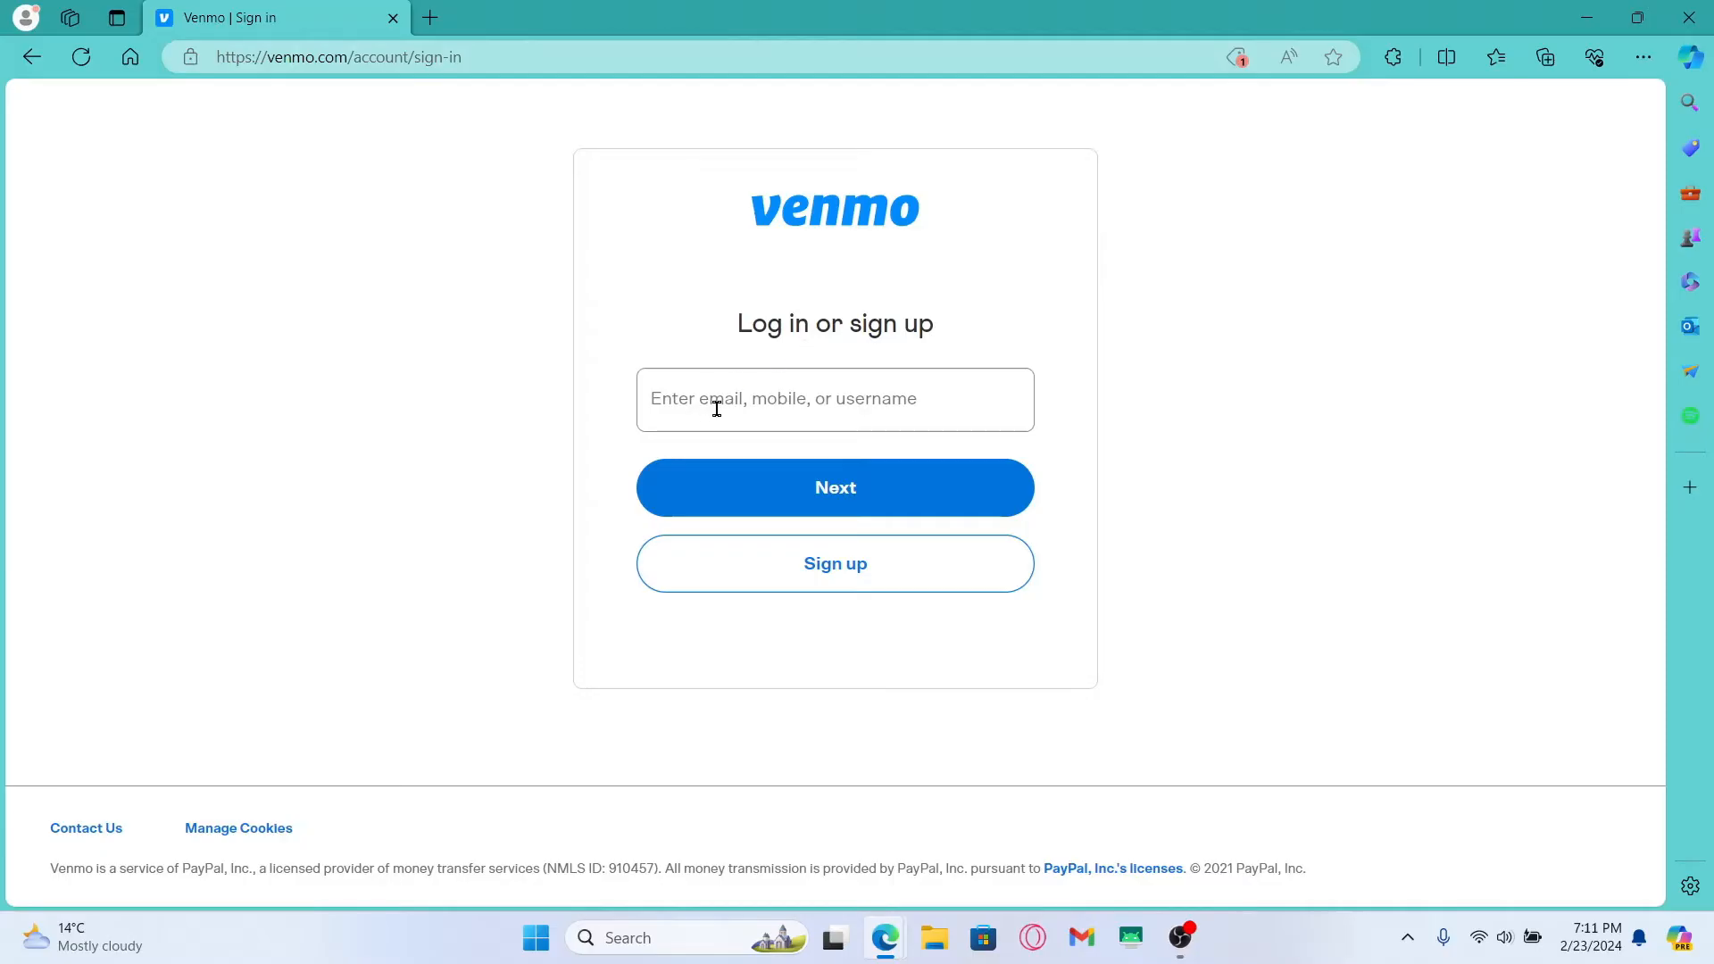
{"action": "mouse_move", "coordinate": [919, 440]}
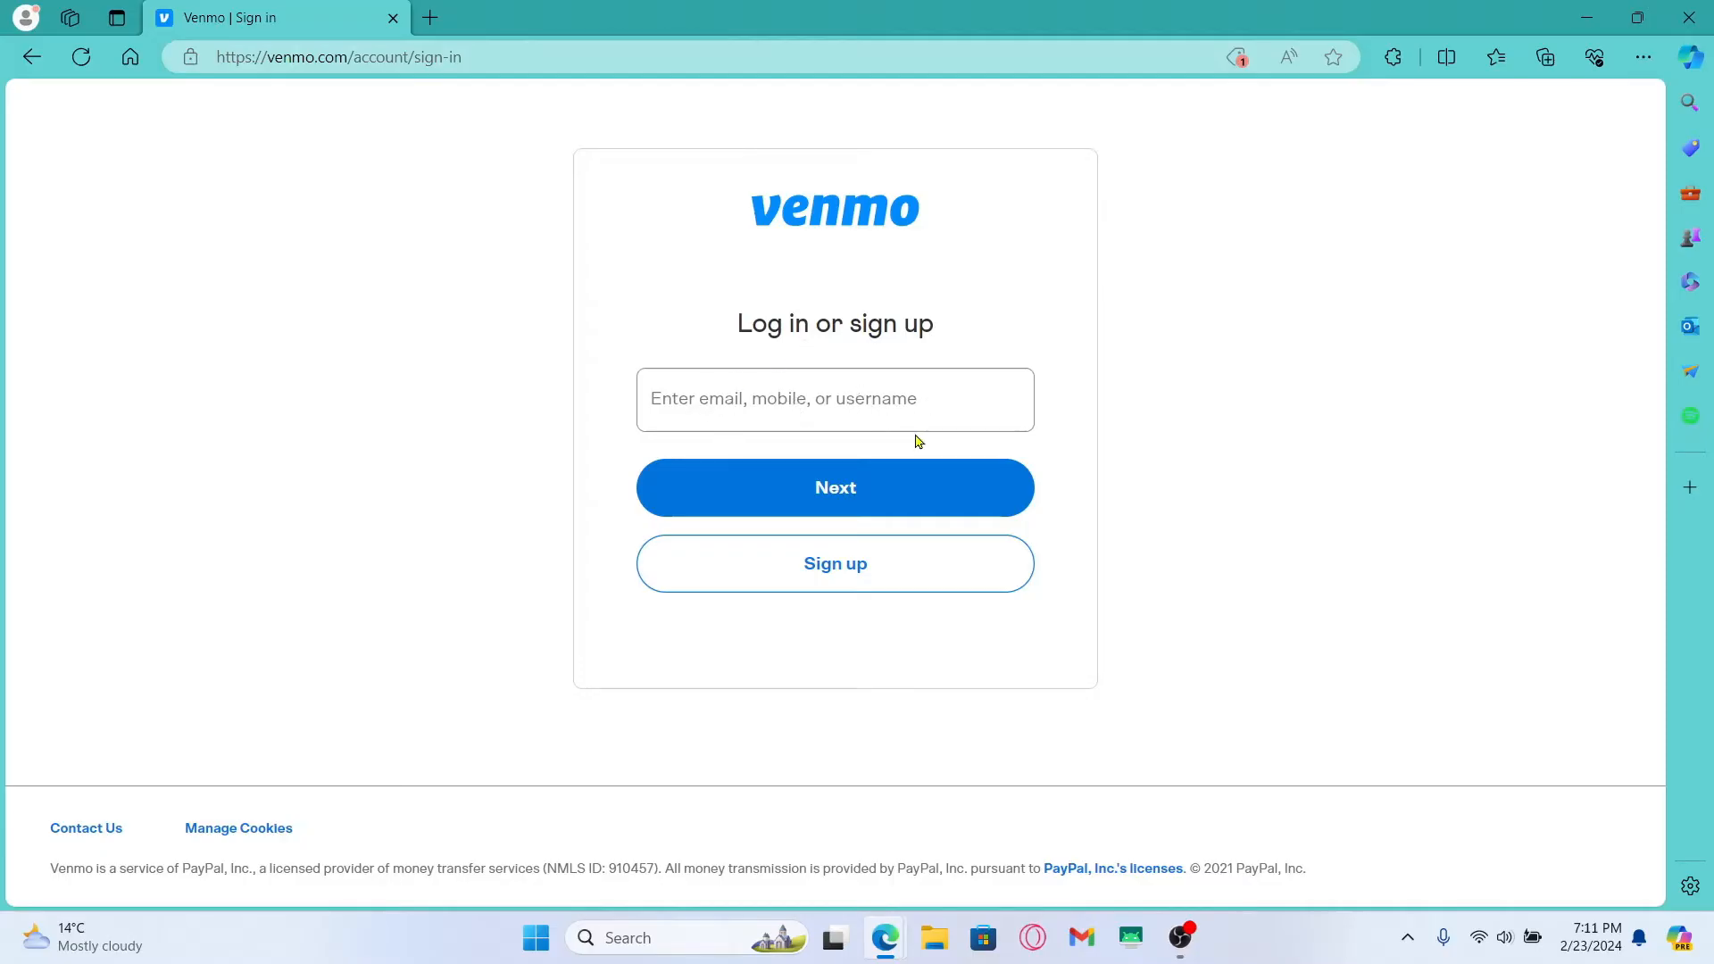
{"action": "mouse_move", "coordinate": [906, 507]}
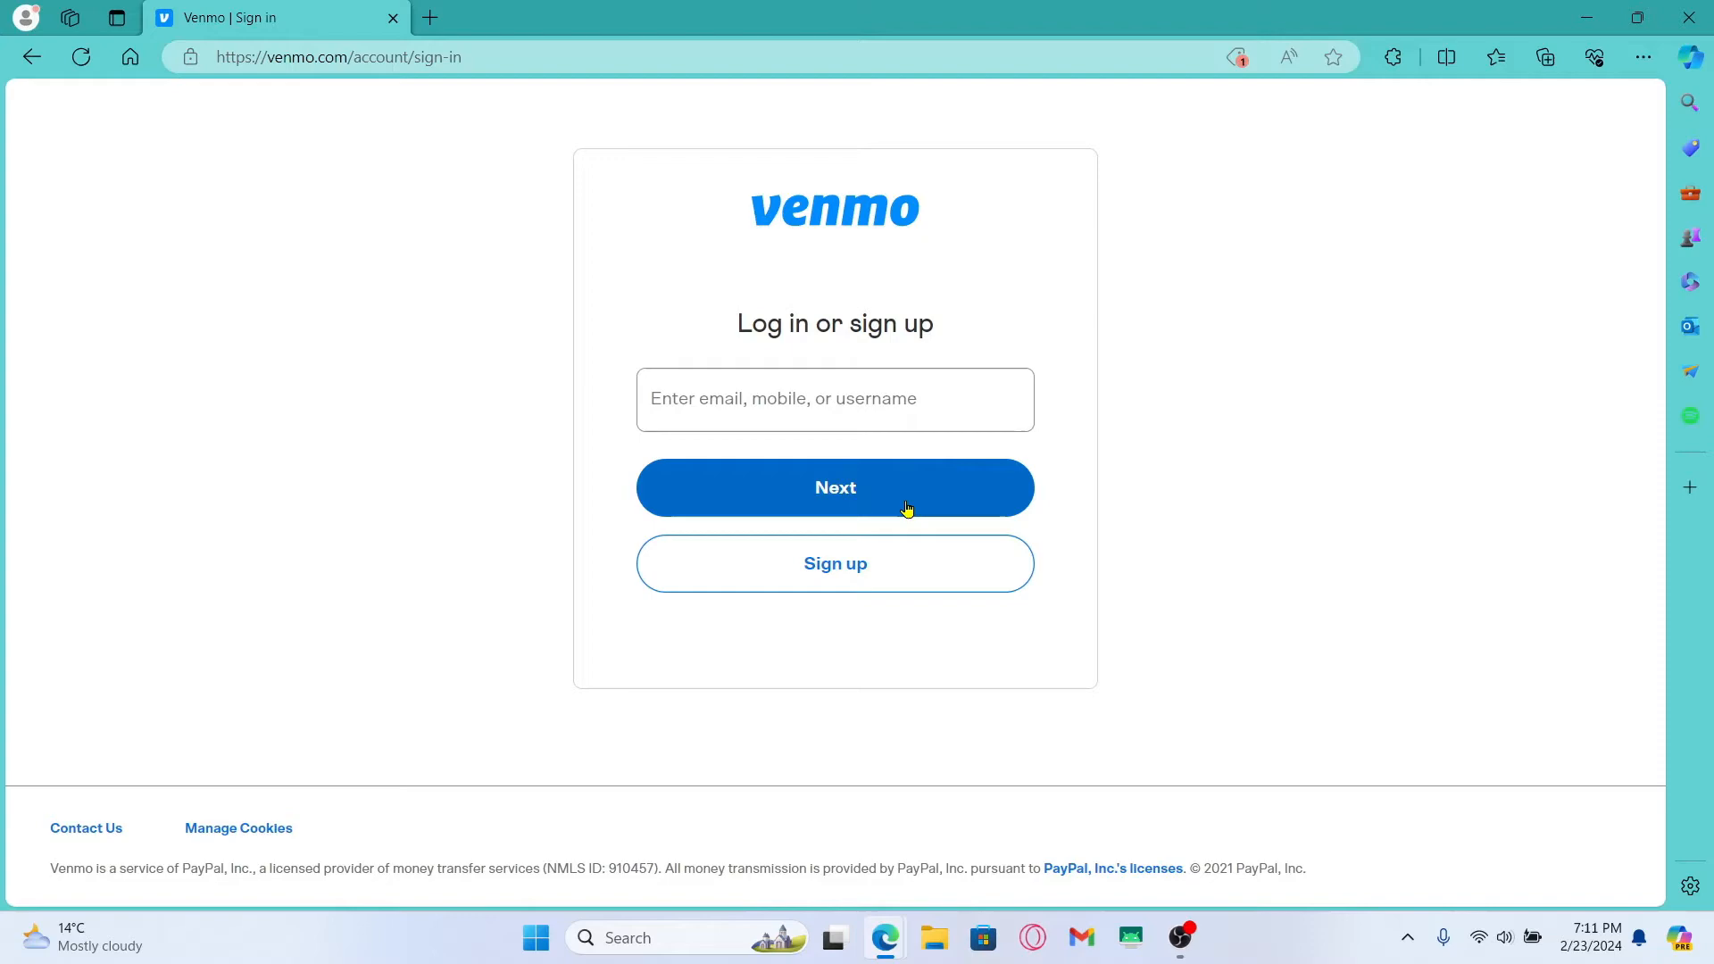
{"action": "mouse_move", "coordinate": [287, 233]}
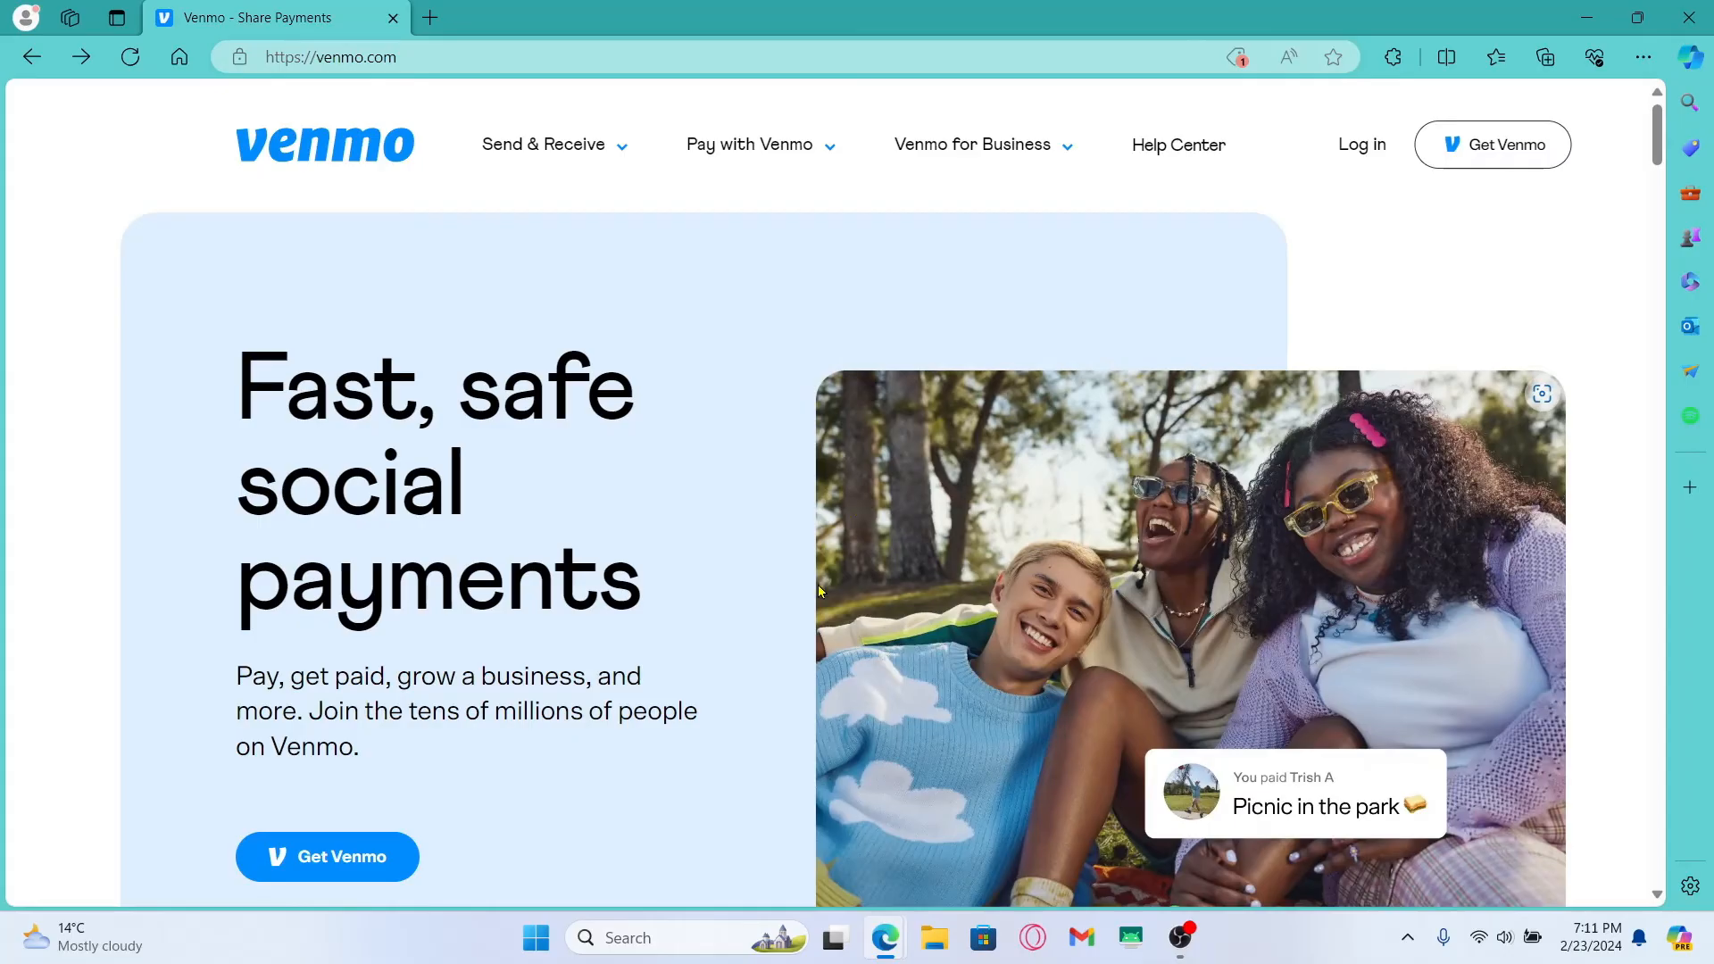
{"action": "mouse_move", "coordinate": [780, 561]}
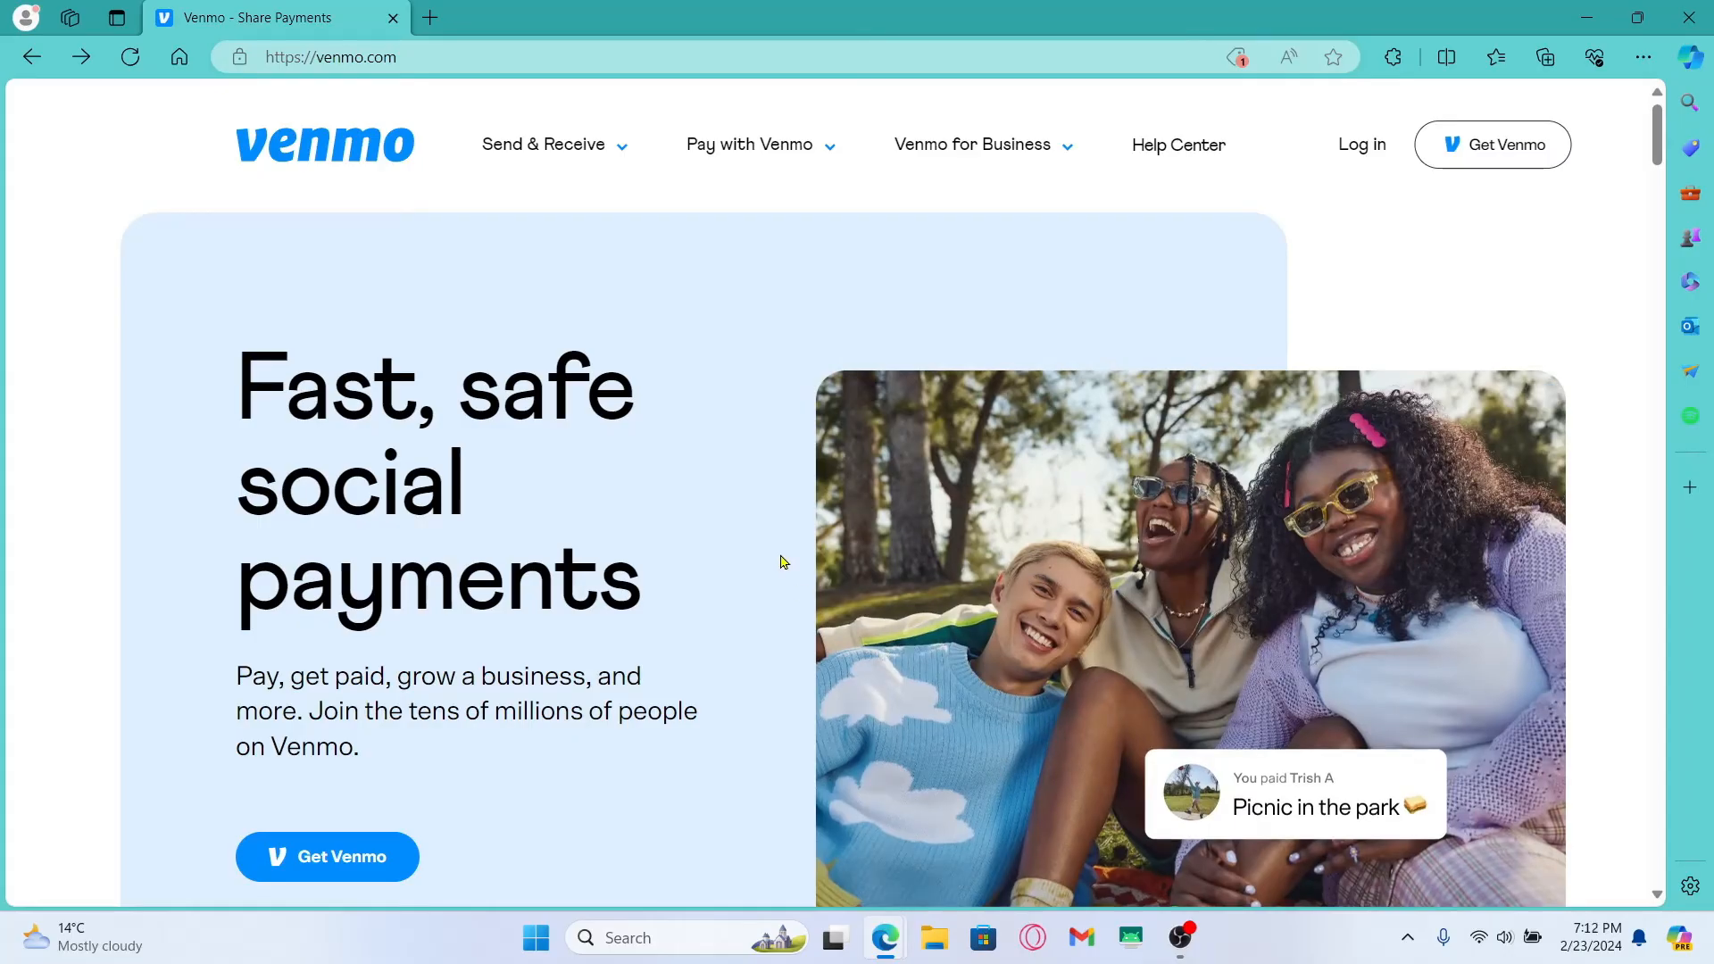
{"action": "mouse_move", "coordinate": [648, 275]}
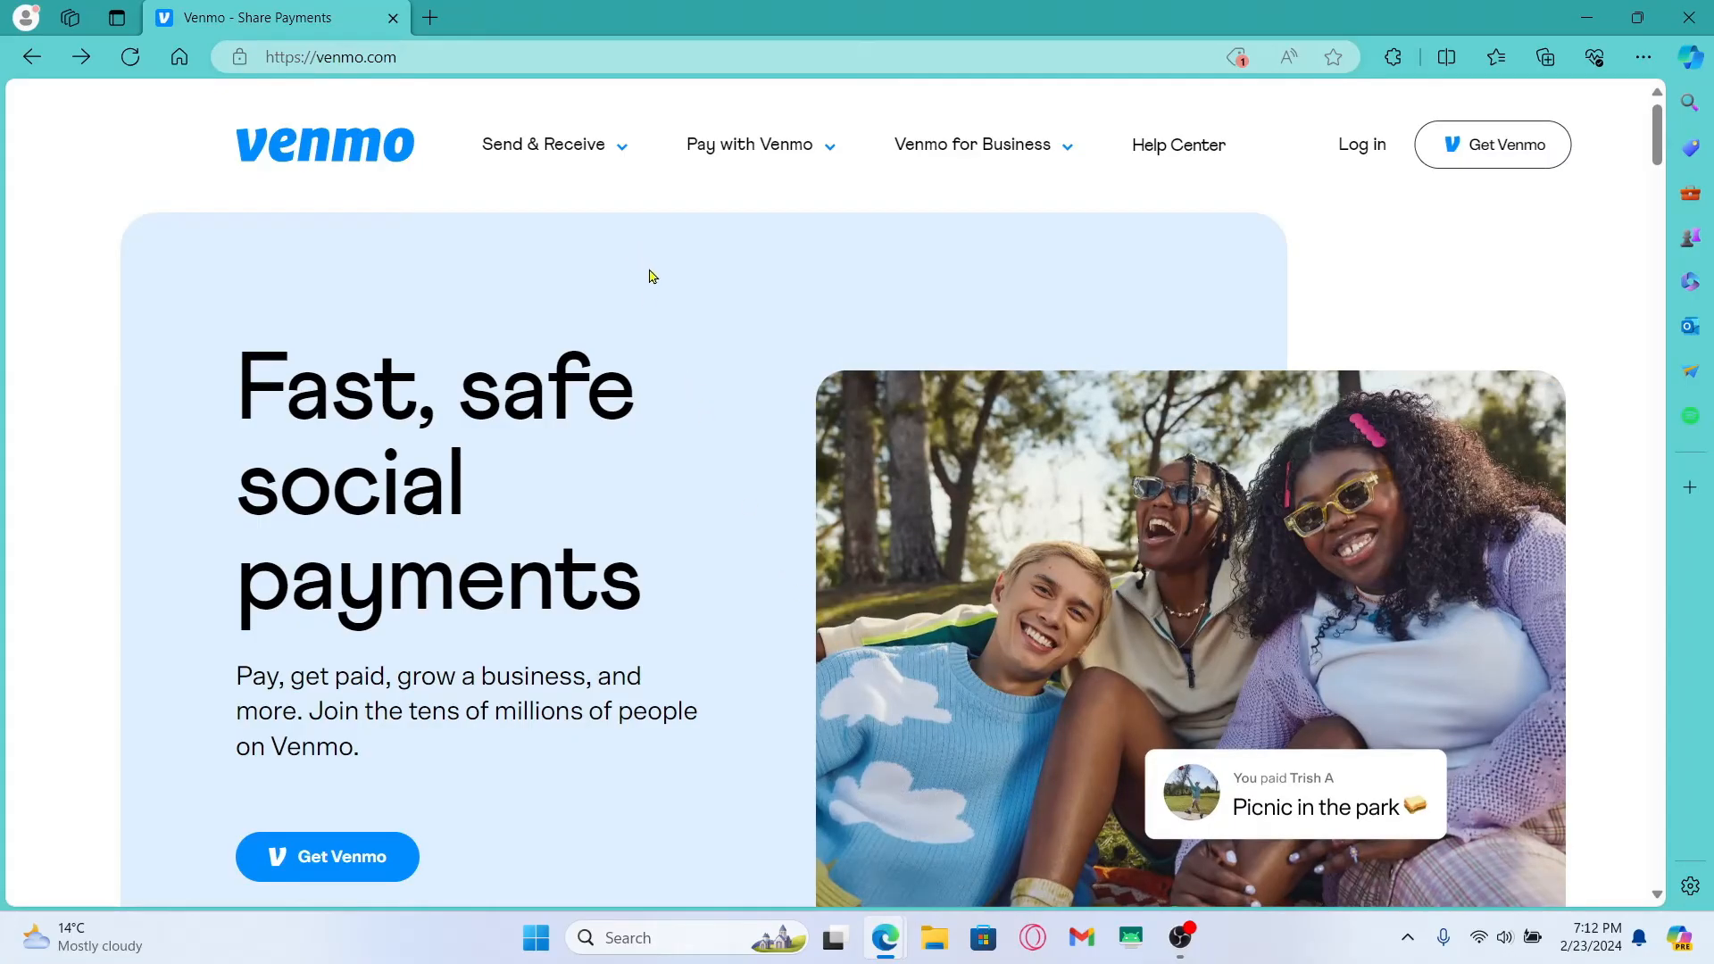
- Open the 'Send & Receive' header dropdown on the Venmo homepage
{"action": "left_click", "coordinate": [543, 143]}
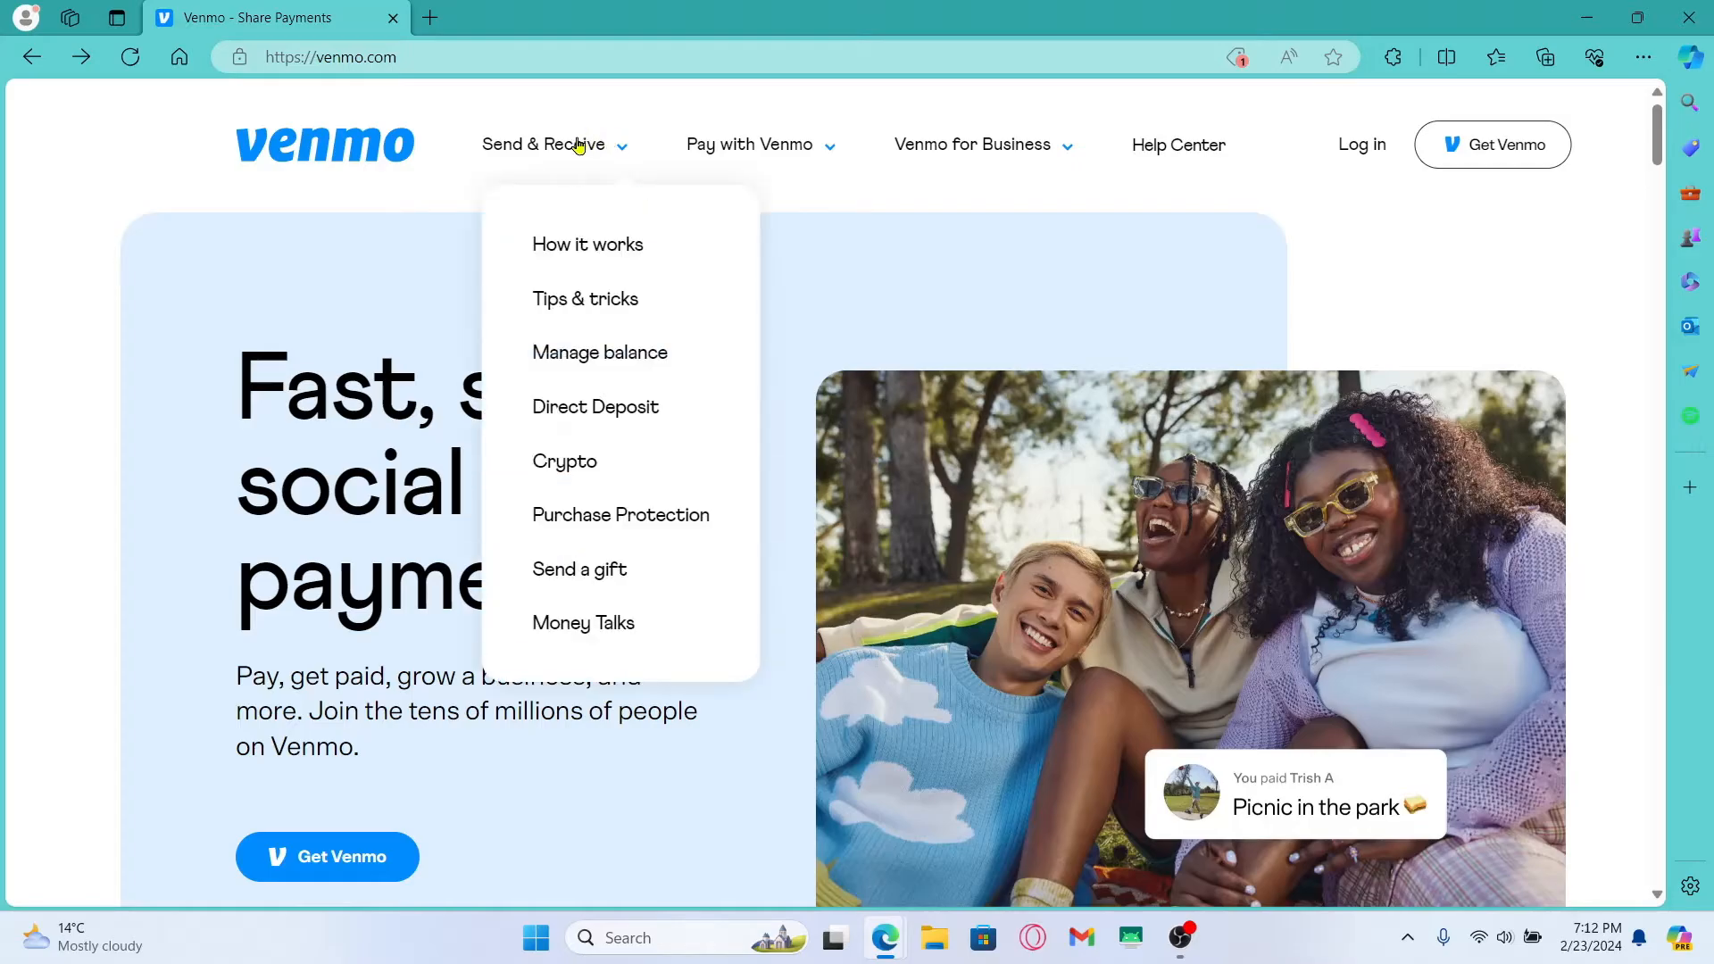
{"action": "mouse_move", "coordinate": [599, 352]}
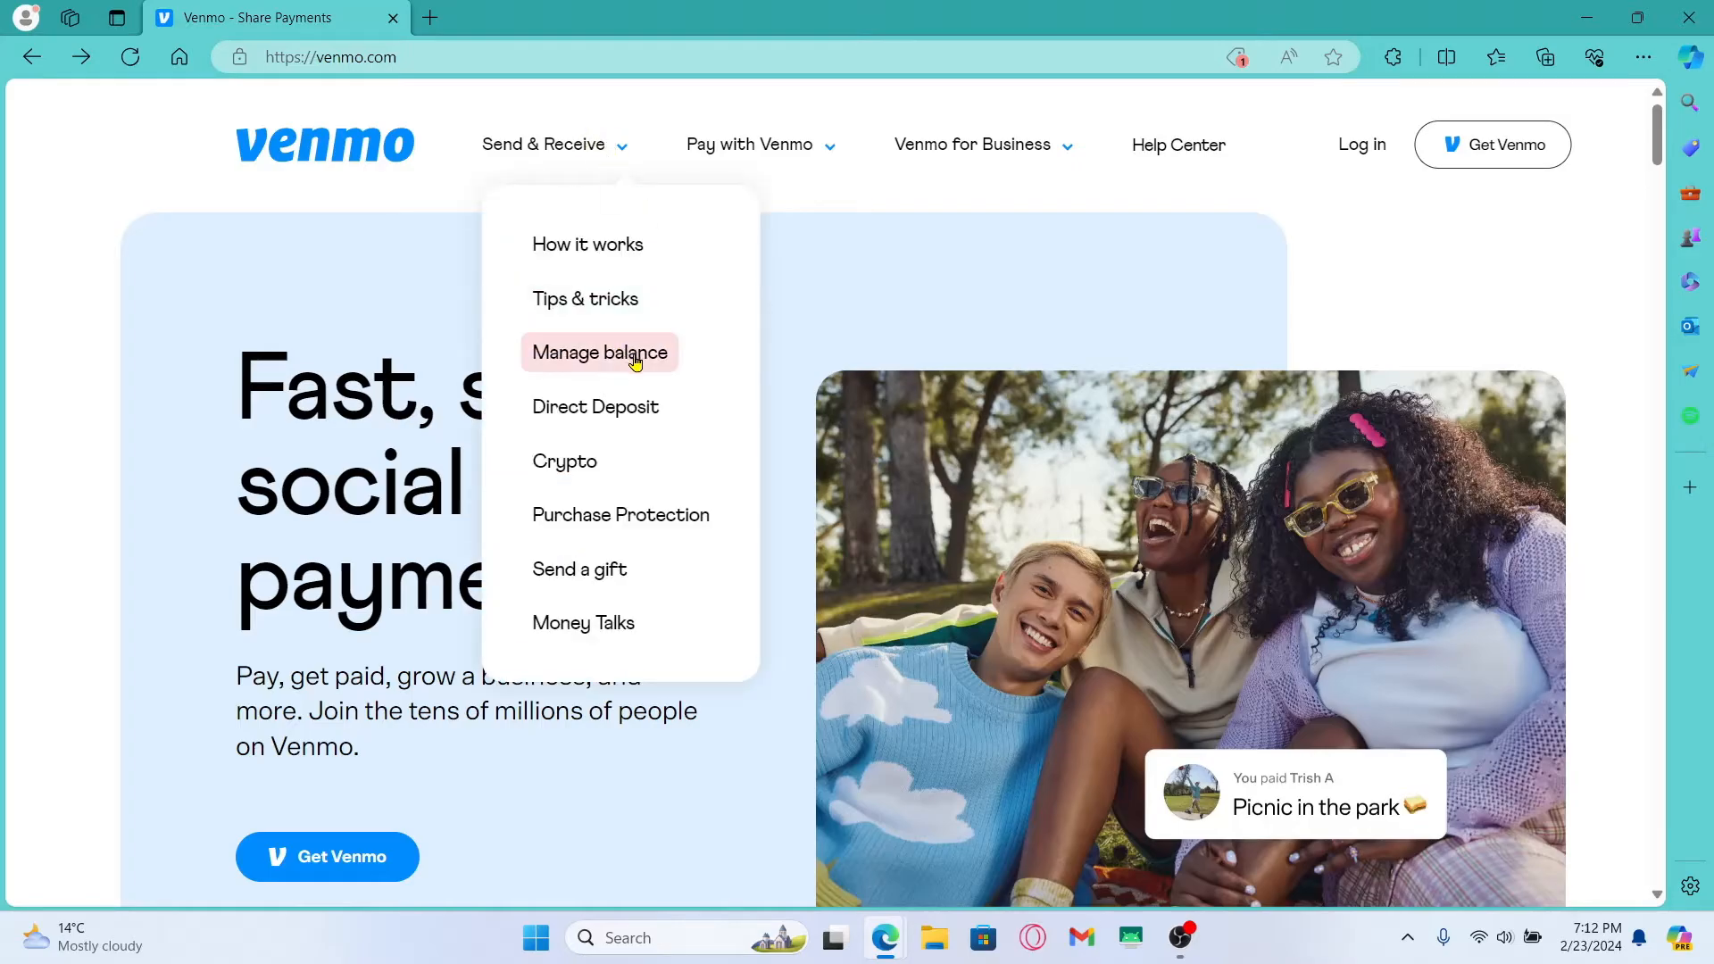
{"action": "mouse_move", "coordinate": [594, 407]}
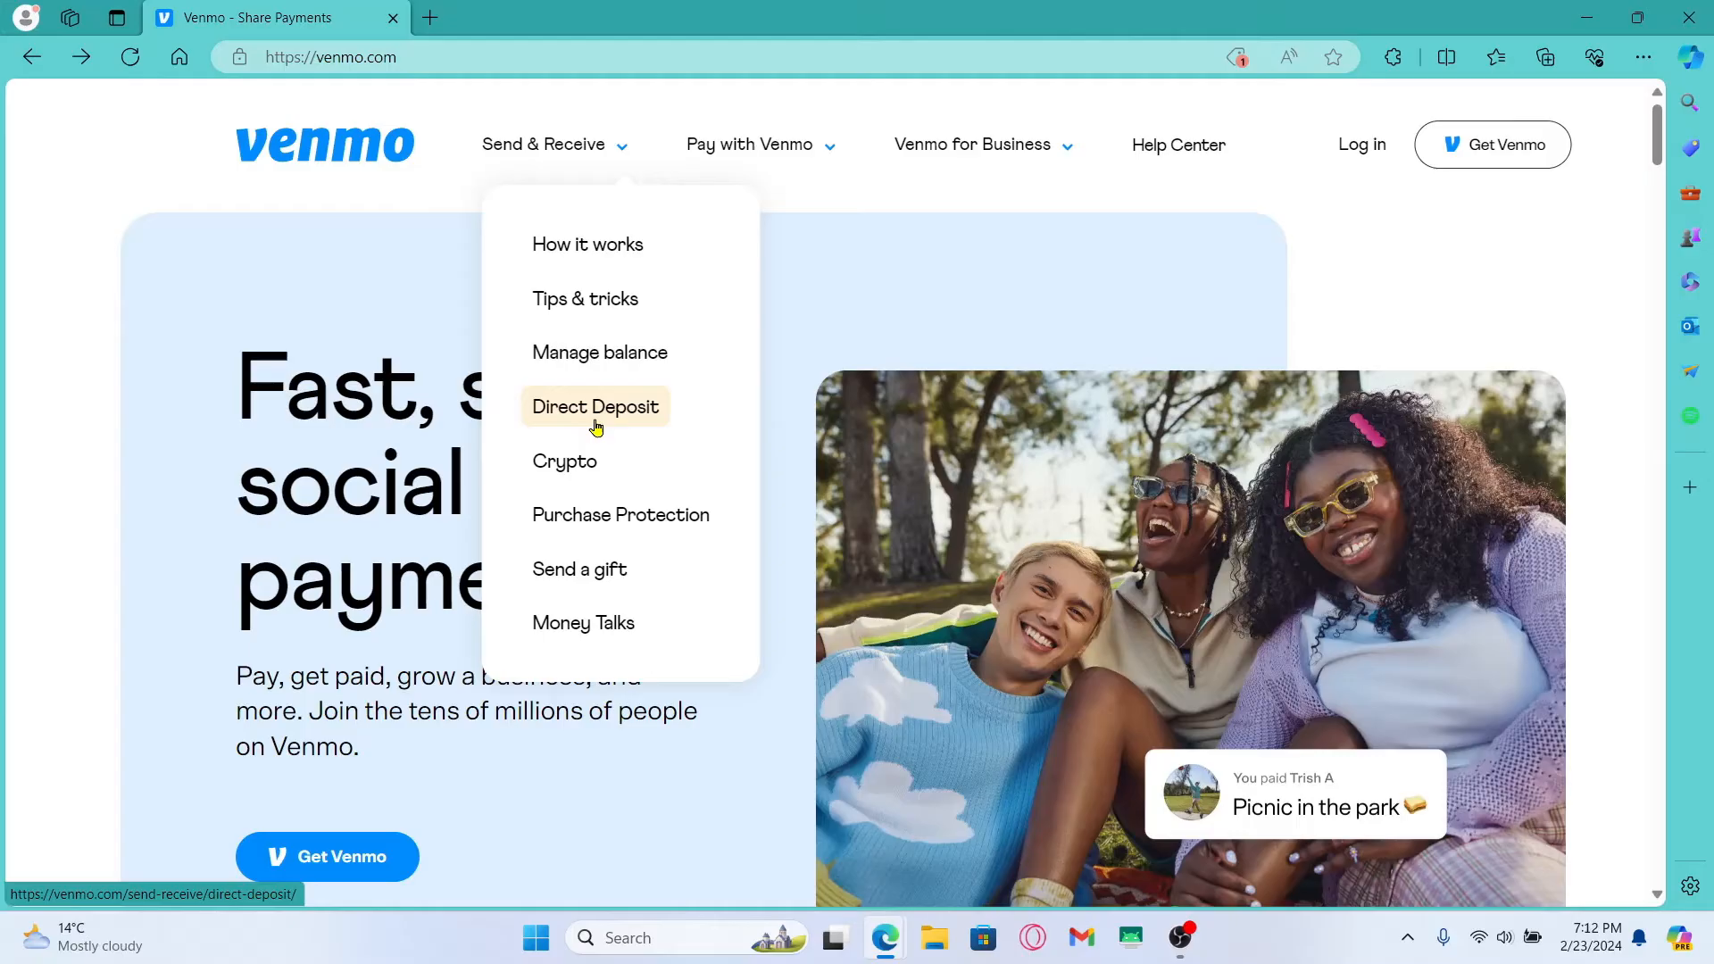
{"action": "mouse_move", "coordinate": [595, 421]}
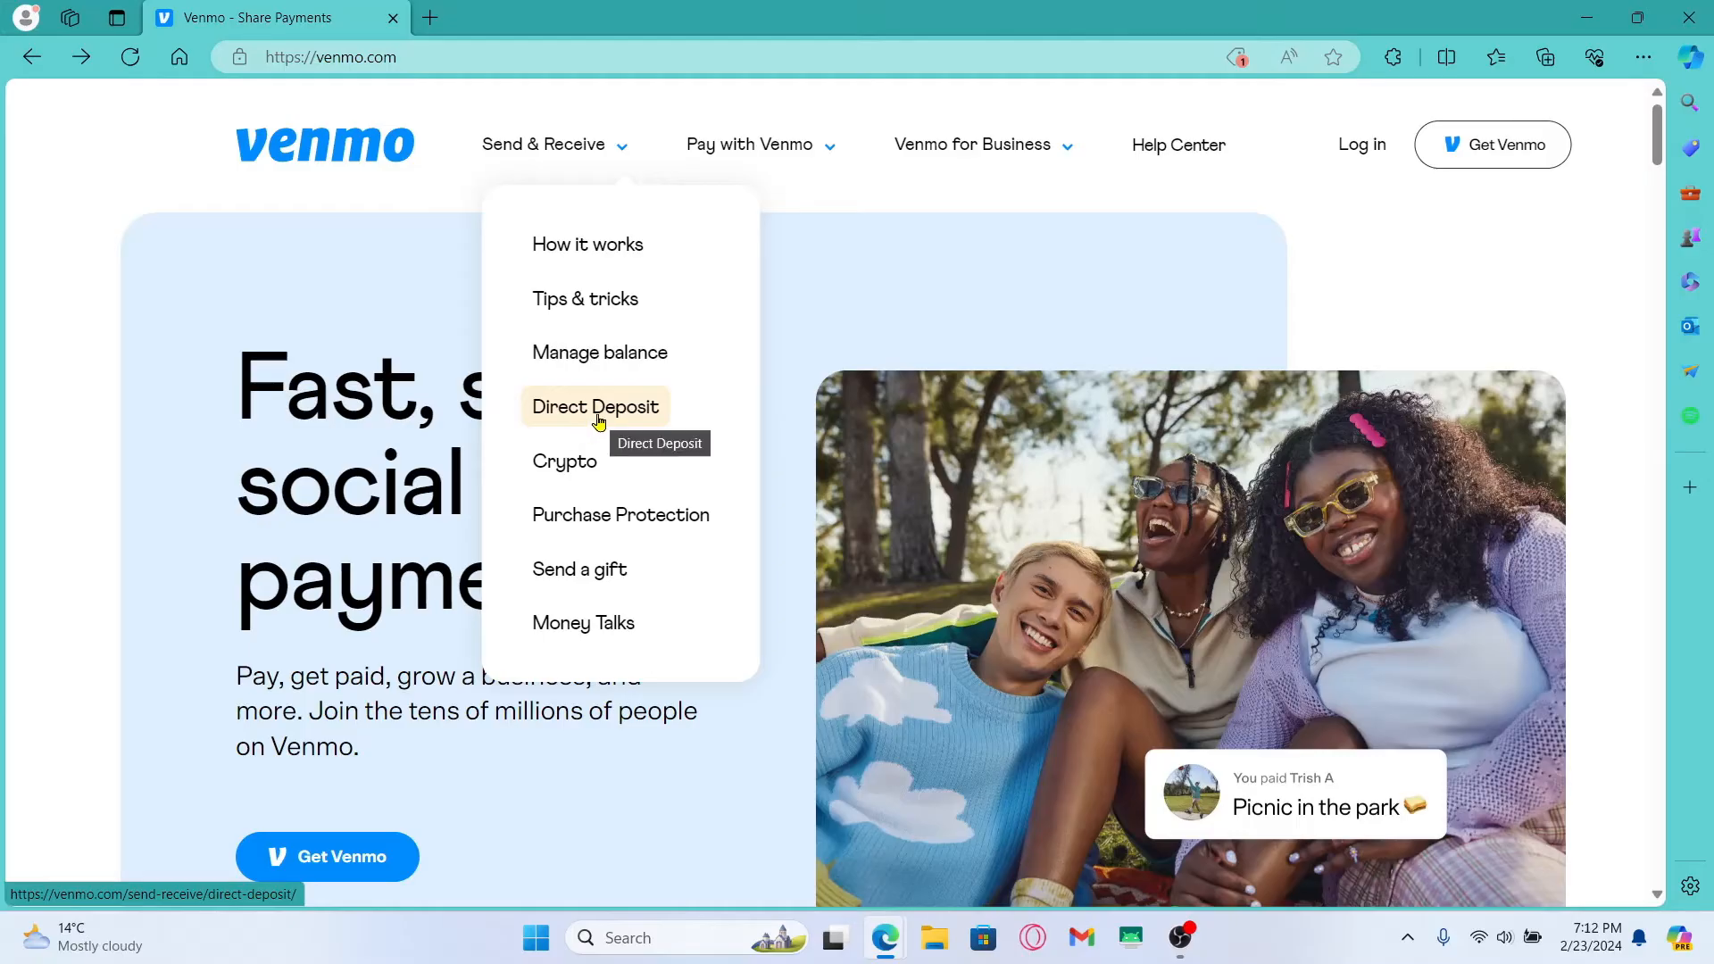
- Open Direct Deposit and scroll to the Get Venmo, employer form, amount steps
{"action": "left_click", "coordinate": [594, 407]}
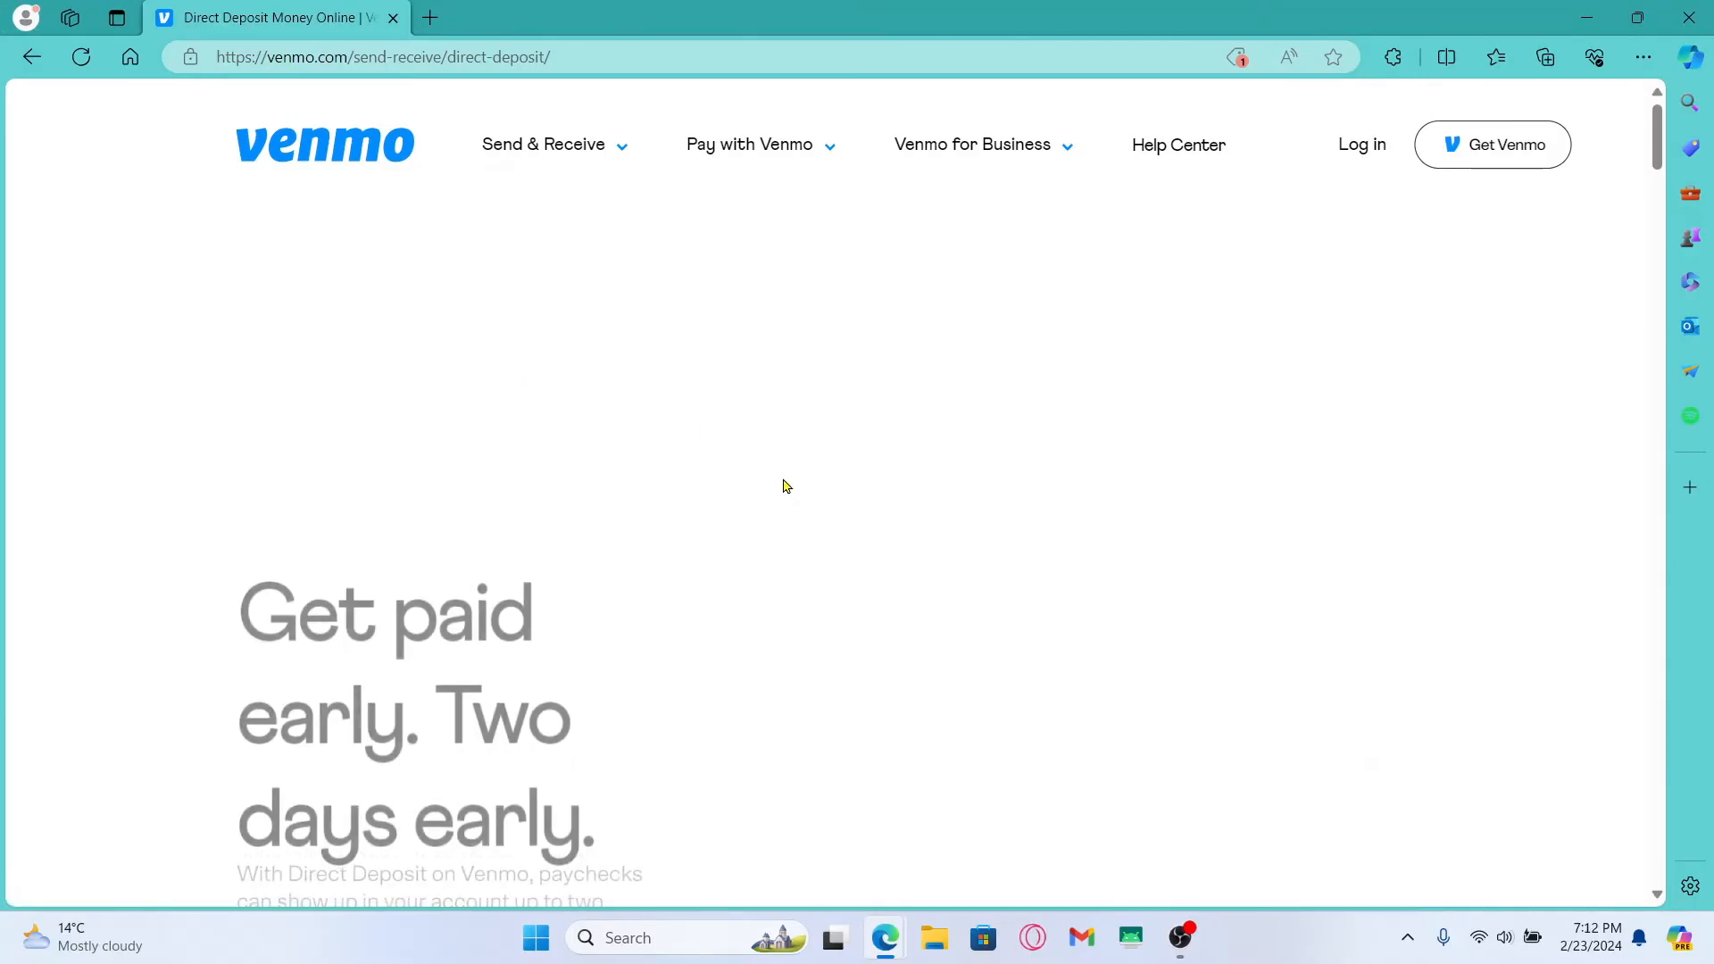
{"action": "scroll", "scroll_direction": "down", "scroll_amount": 3}
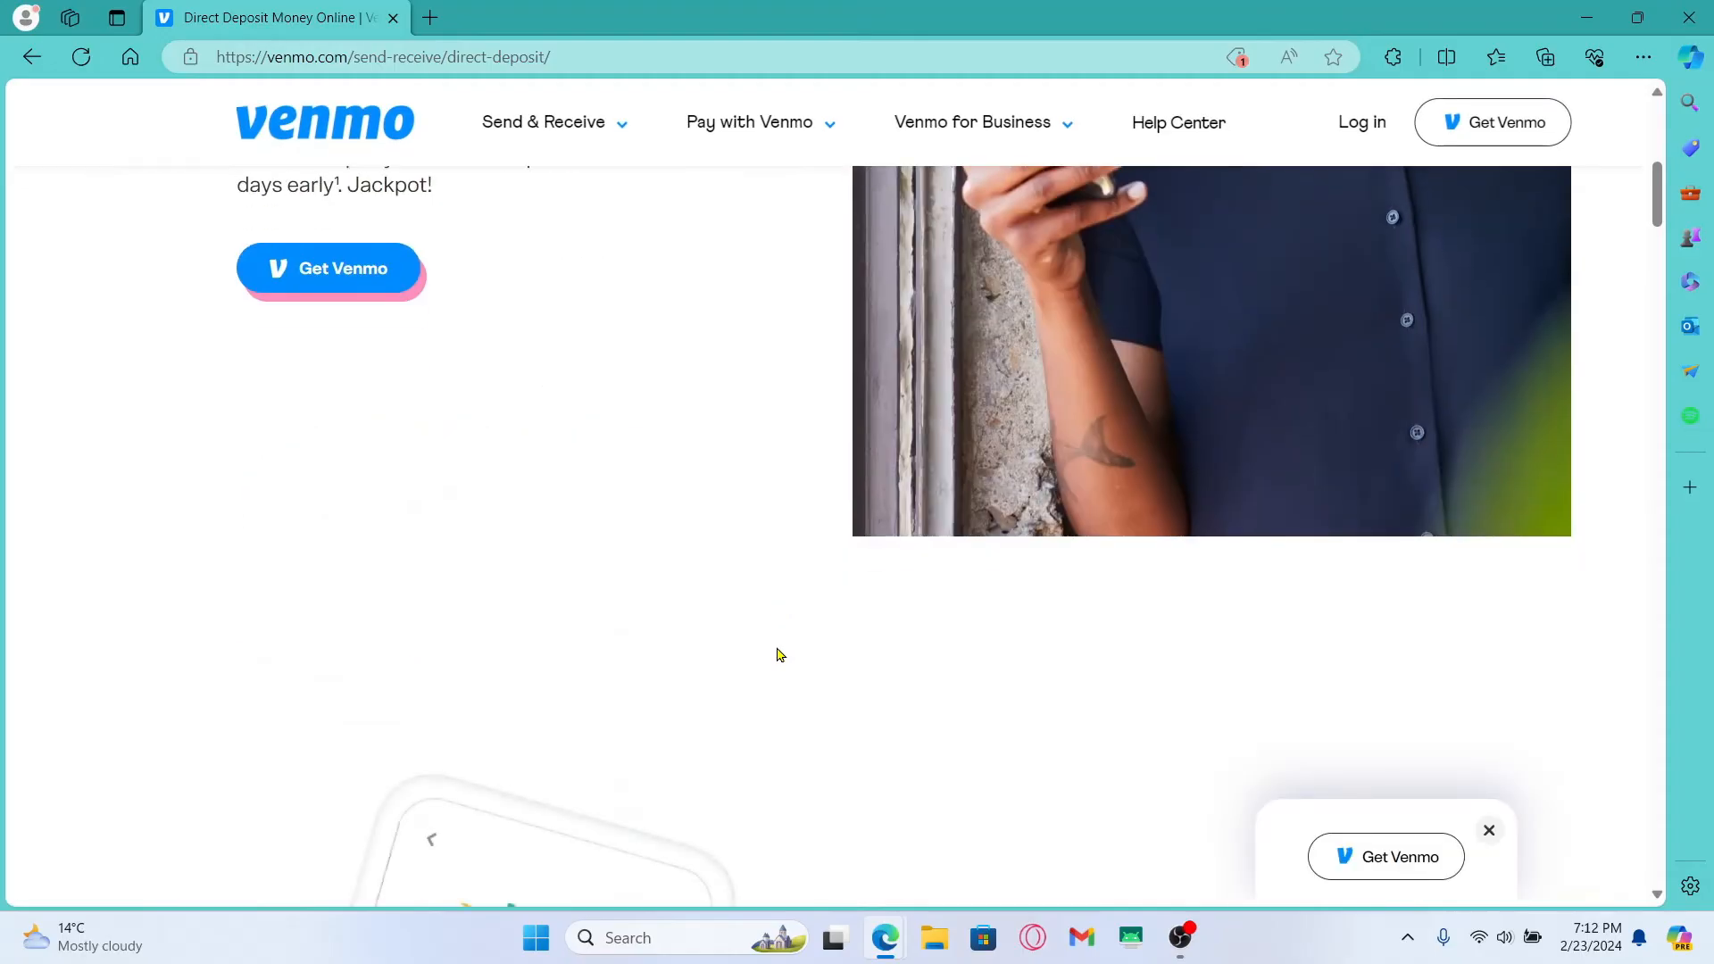
{"action": "scroll", "scroll_direction": "down", "scroll_amount": 3}
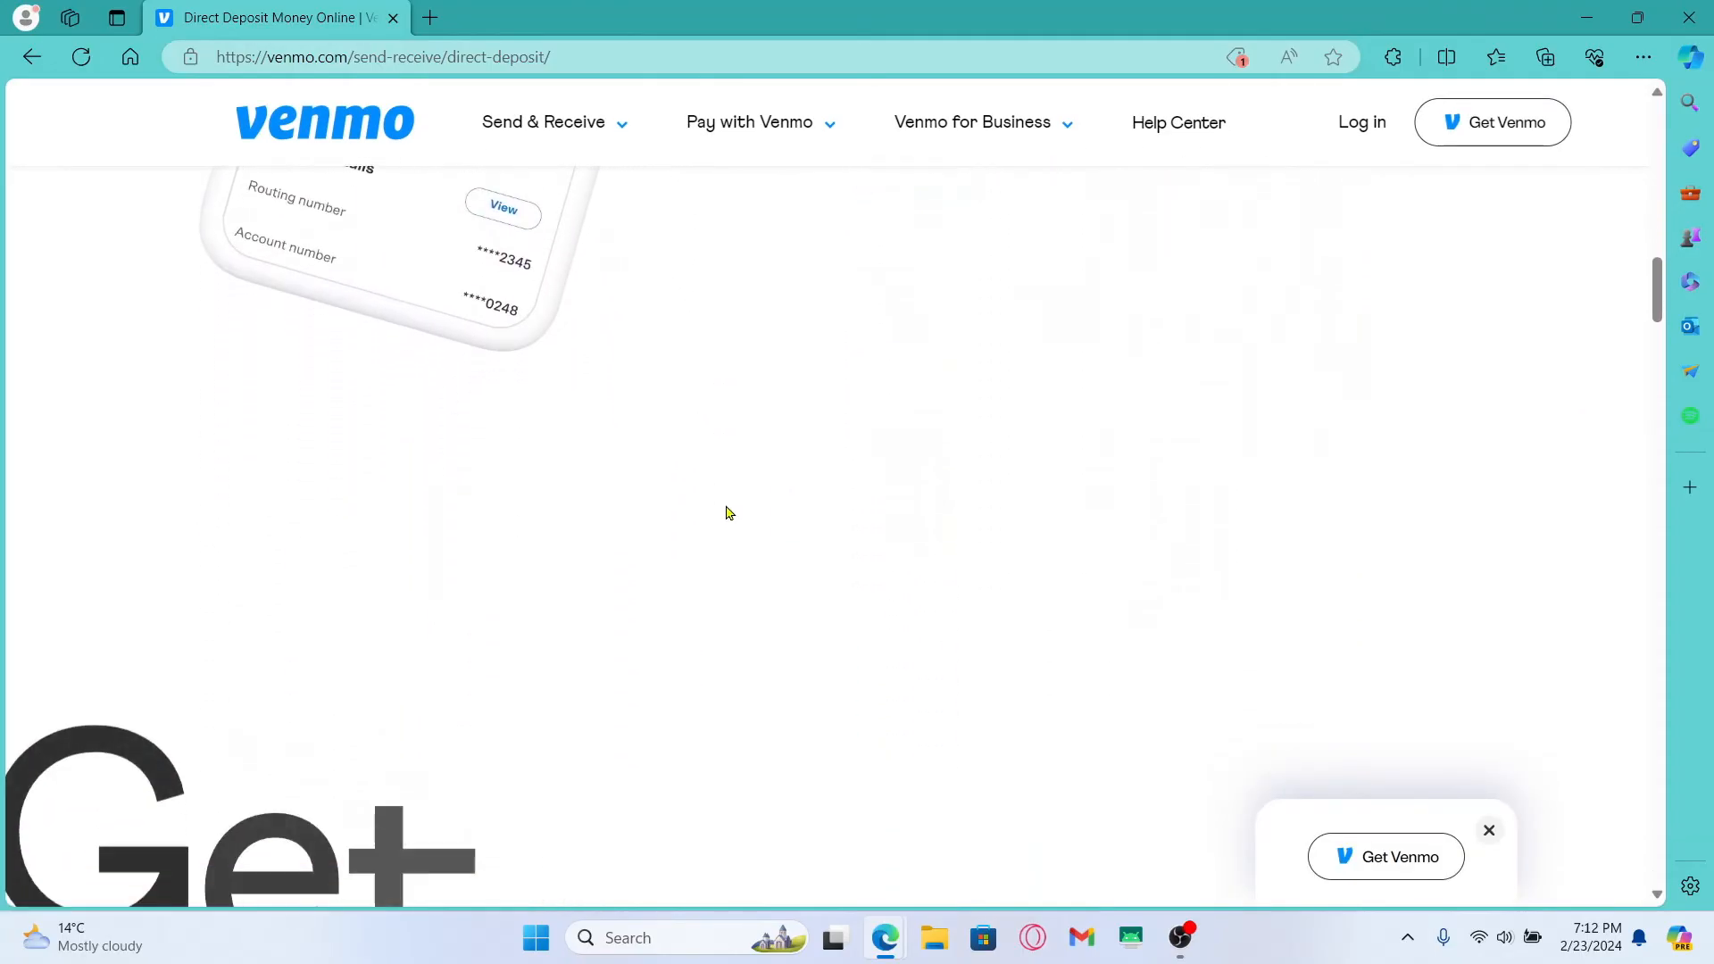
{"action": "scroll", "scroll_direction": "up", "scroll_amount": 3}
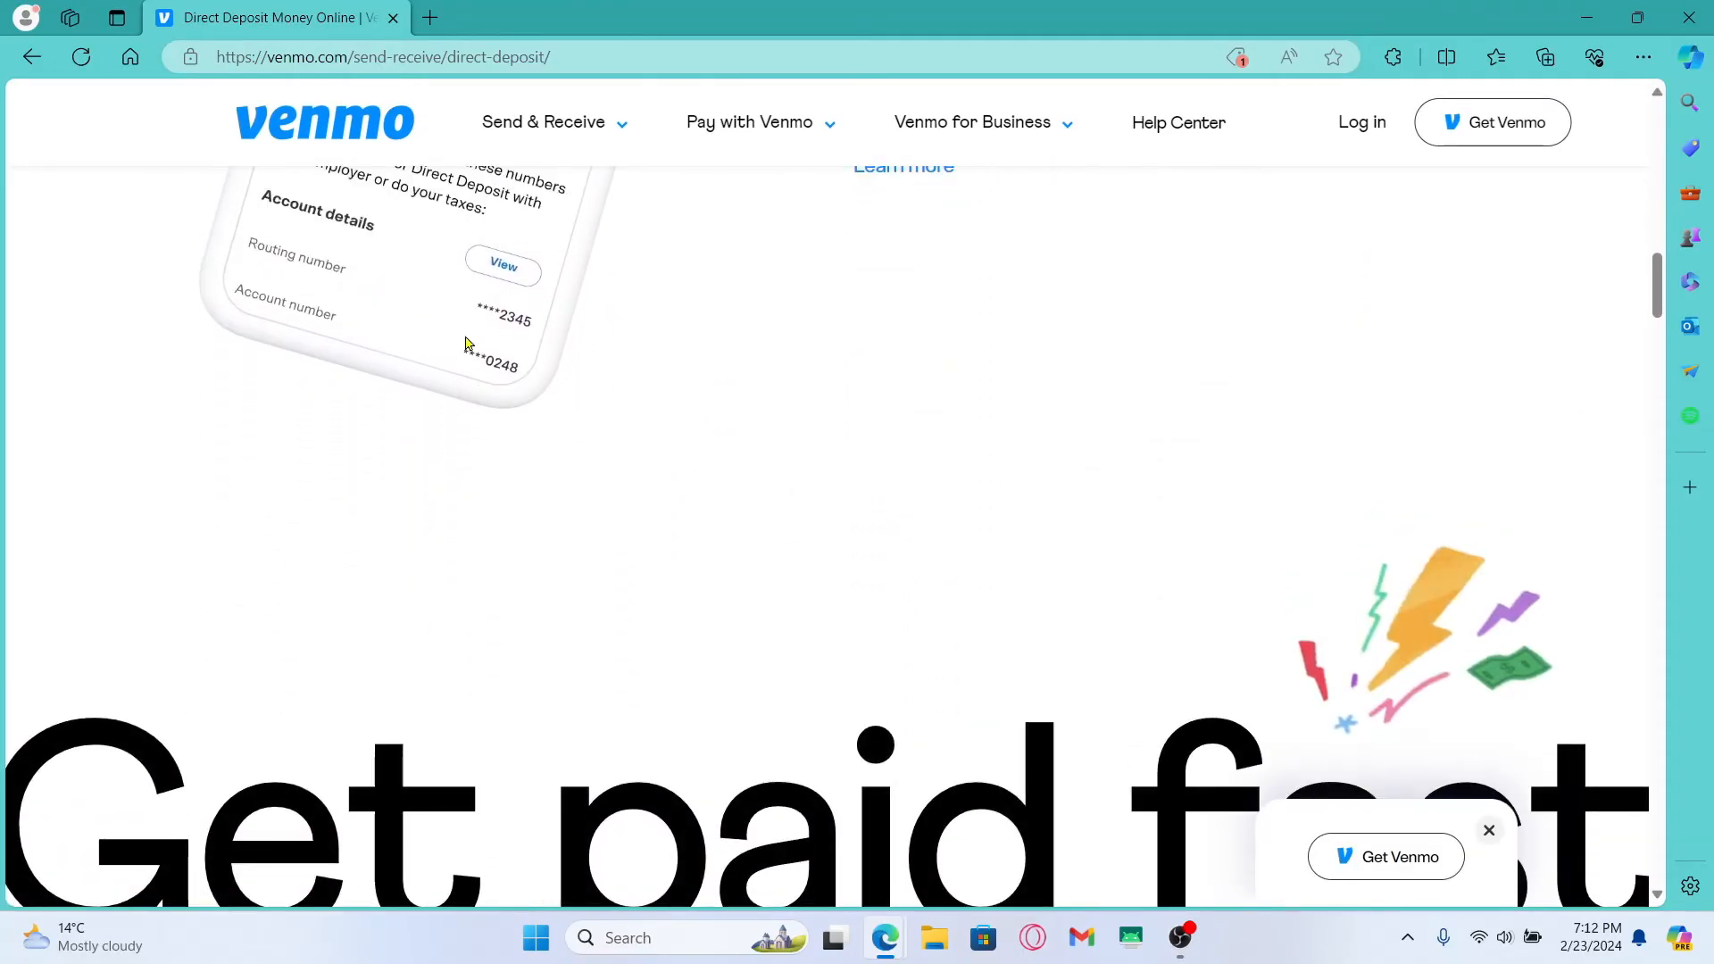
{"action": "scroll", "scroll_direction": "up", "scroll_amount": 3}
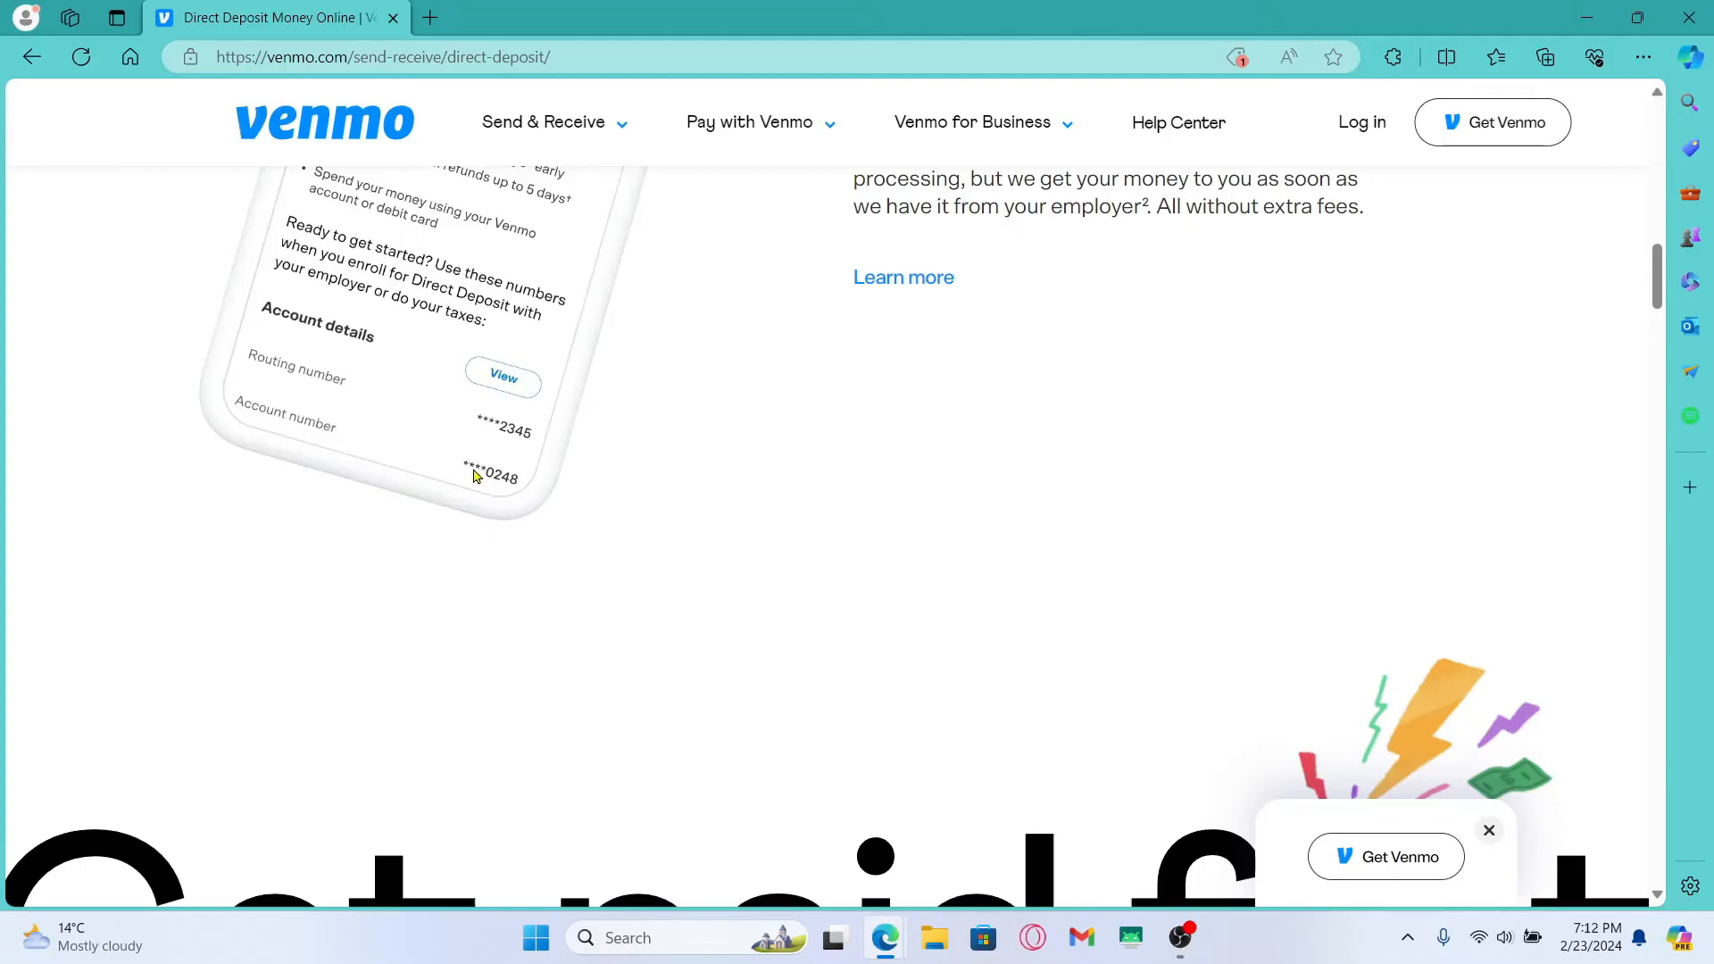
{"action": "scroll", "scroll_direction": "down", "scroll_amount": 3}
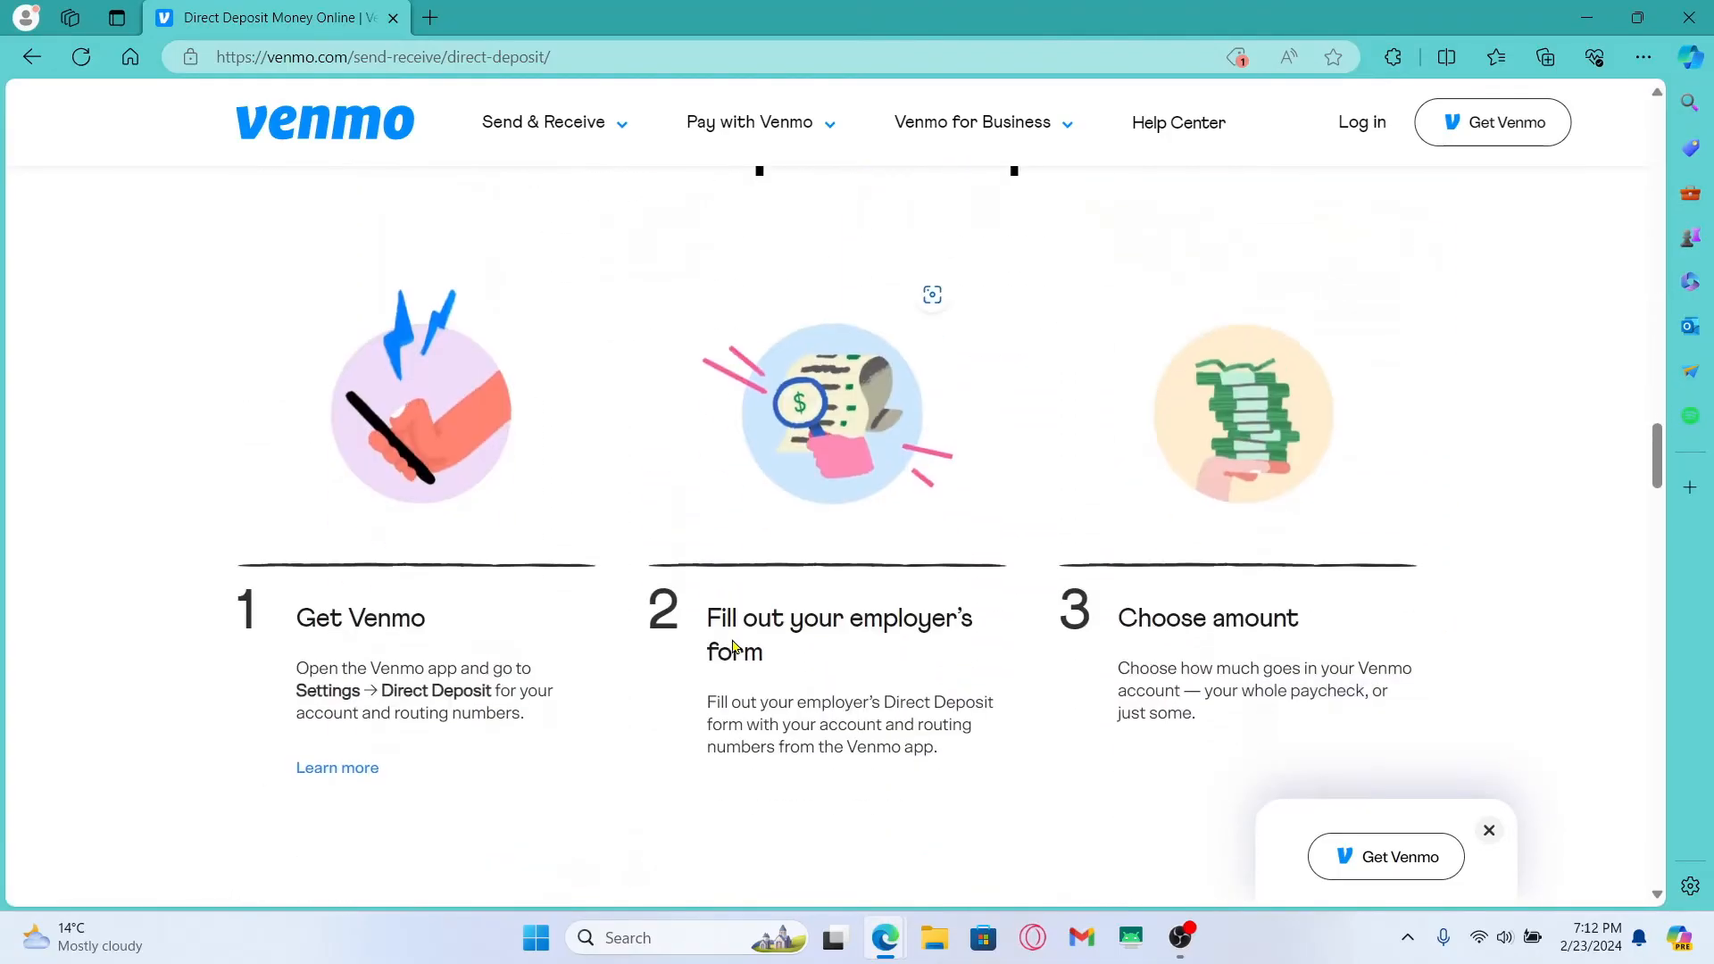
{"action": "scroll", "scroll_direction": "down", "scroll_amount": 3}
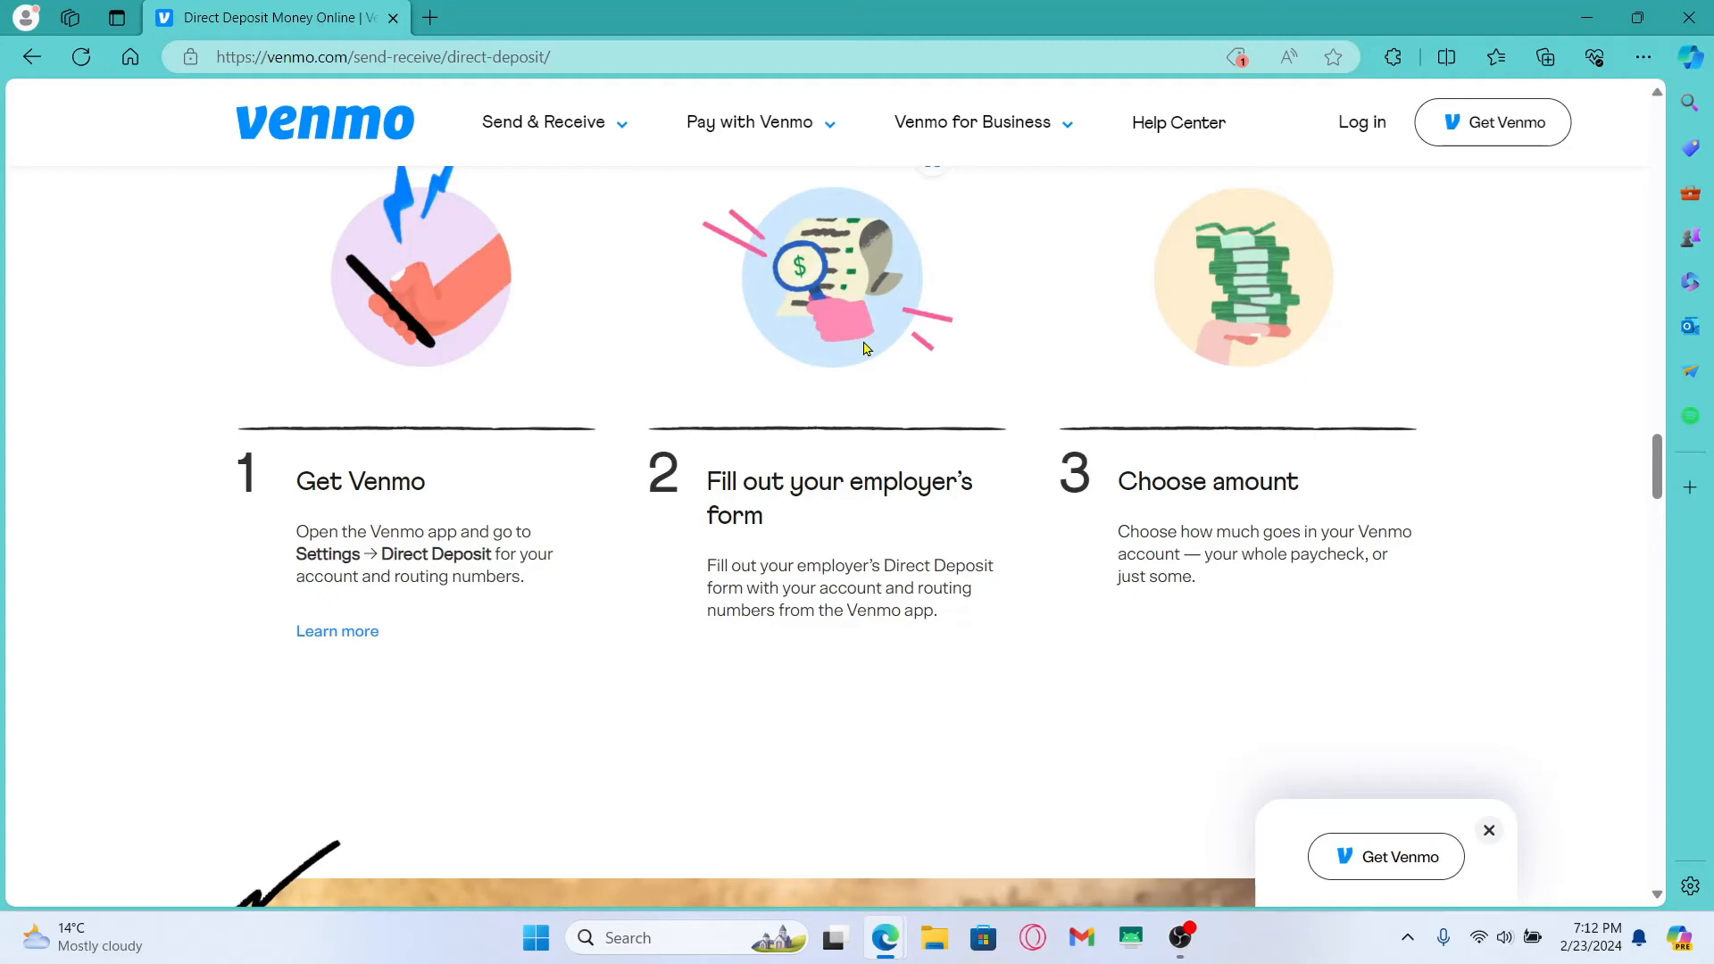
{"action": "mouse_move", "coordinate": [863, 347]}
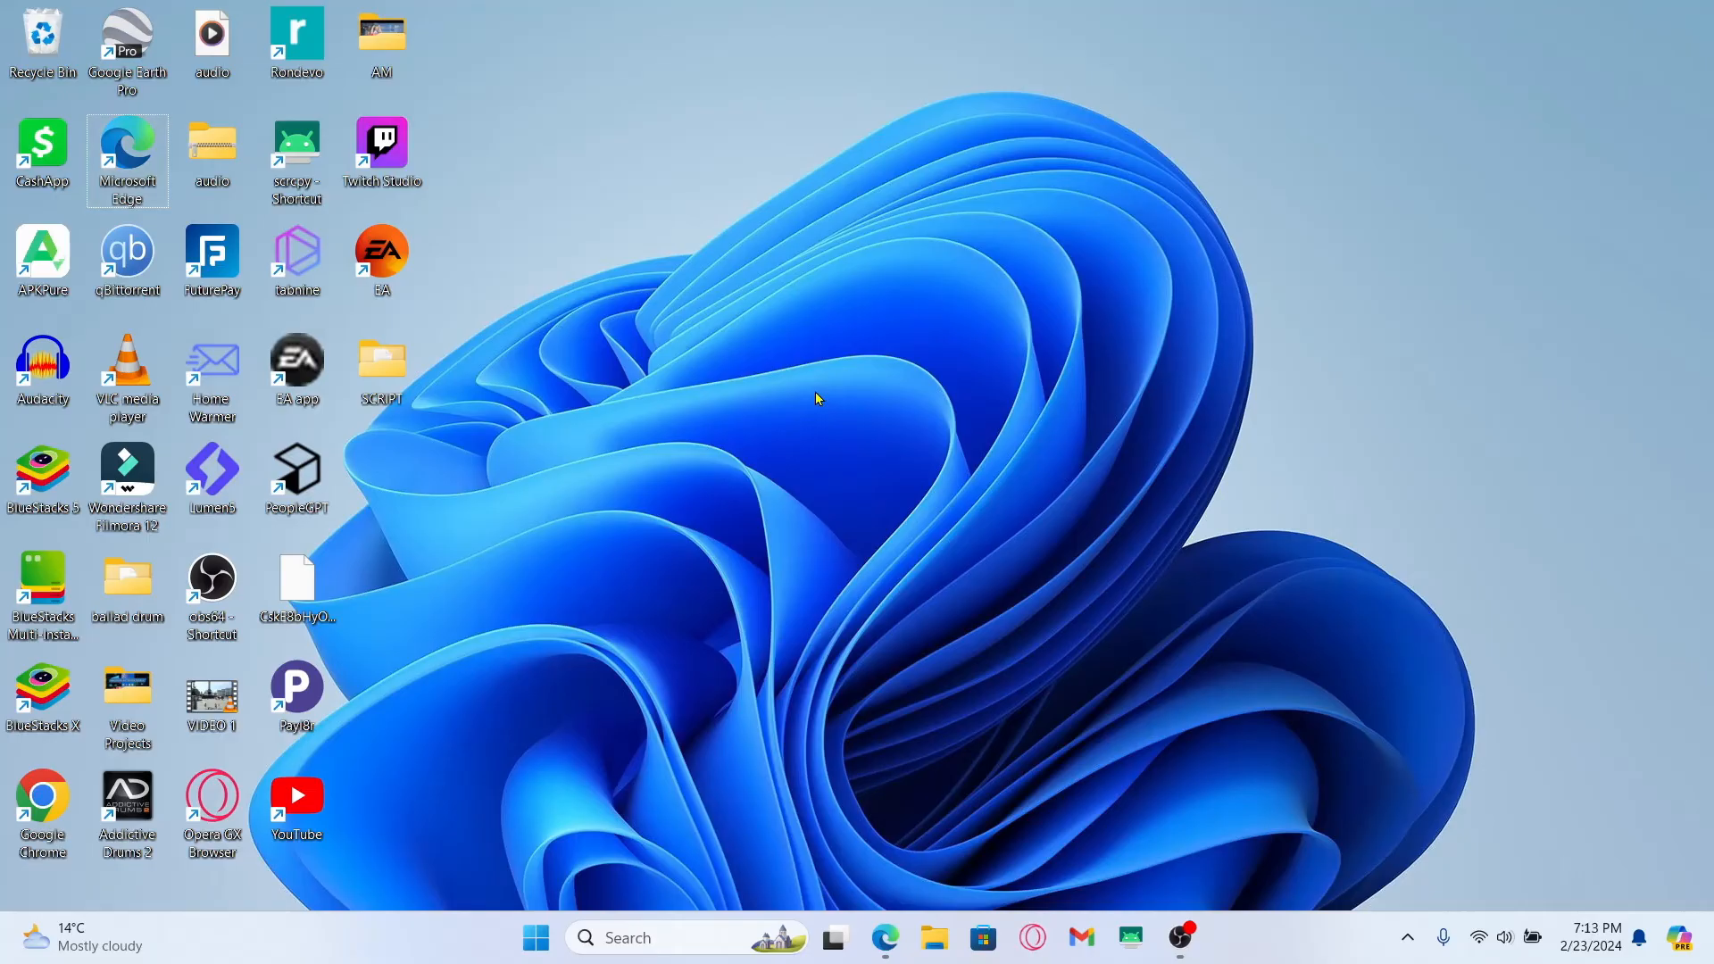
{"action": "mouse_move", "coordinate": [992, 359]}
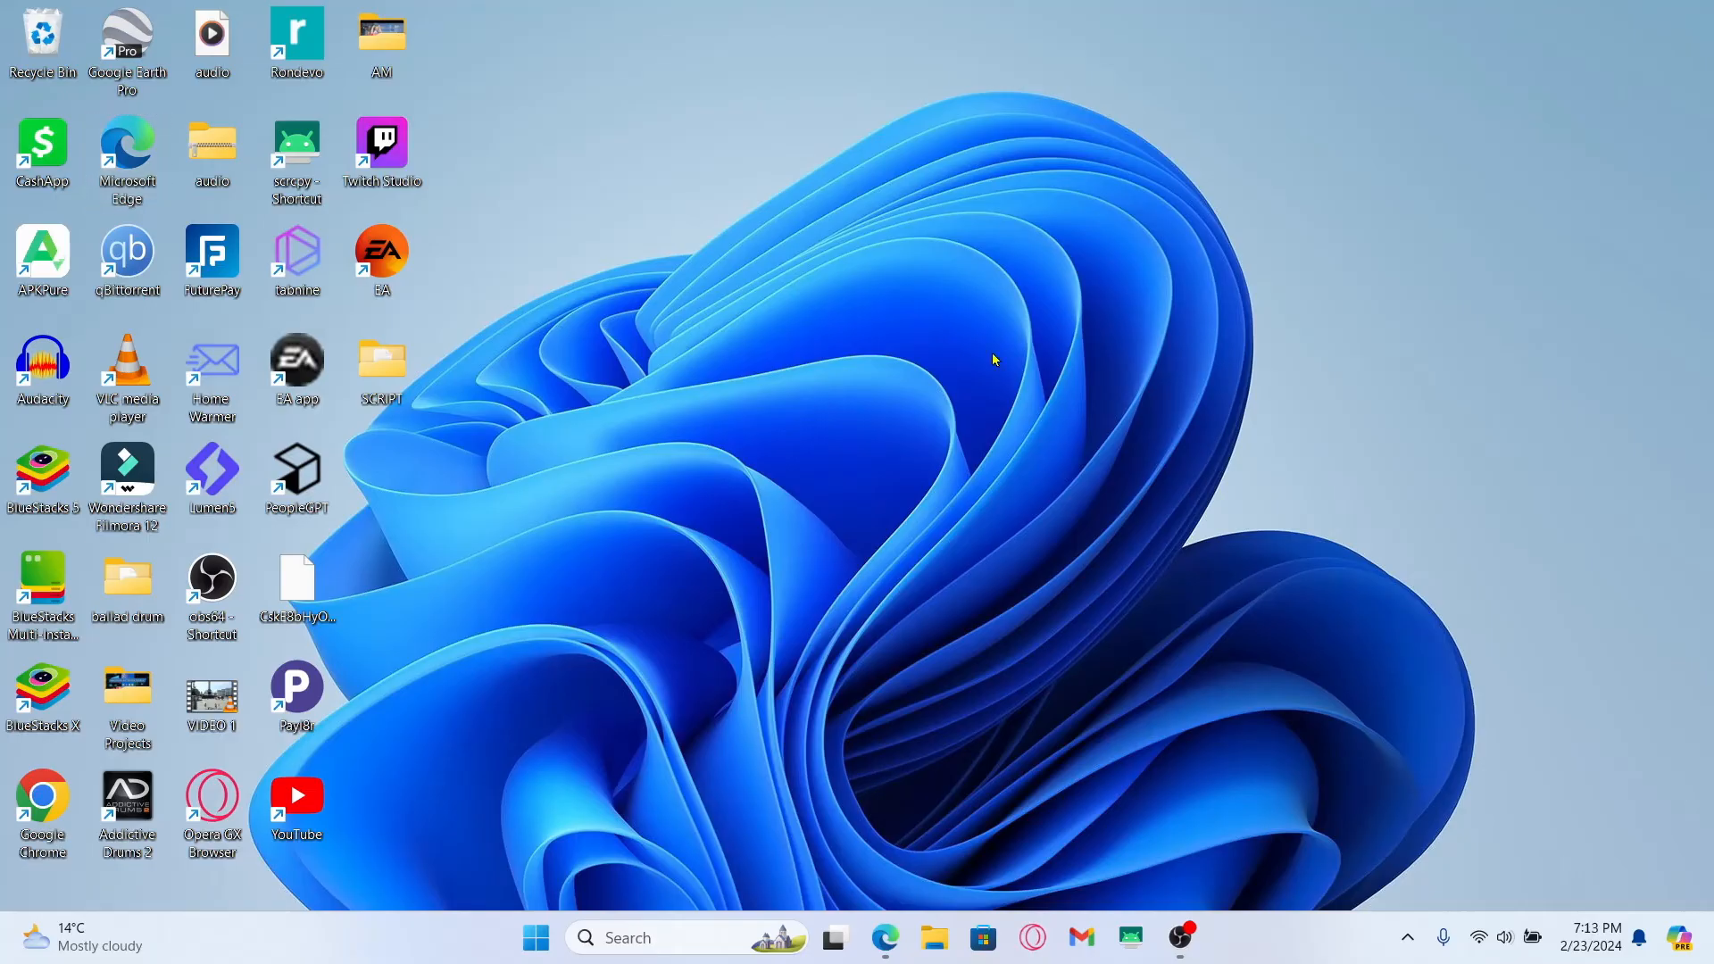